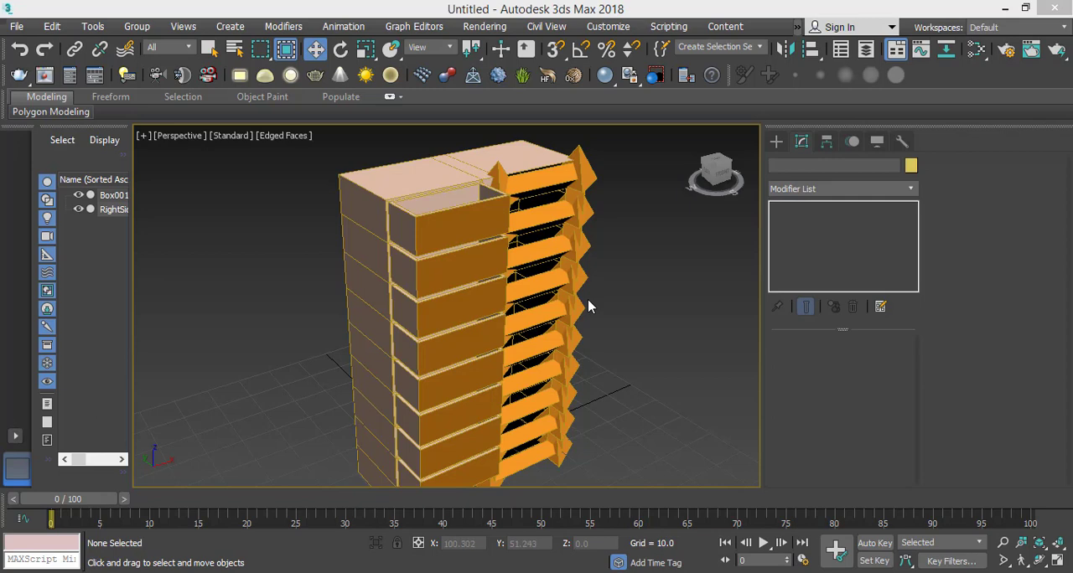
Step: Select the existing Box001 building model in the old scene
left_click(483, 172)
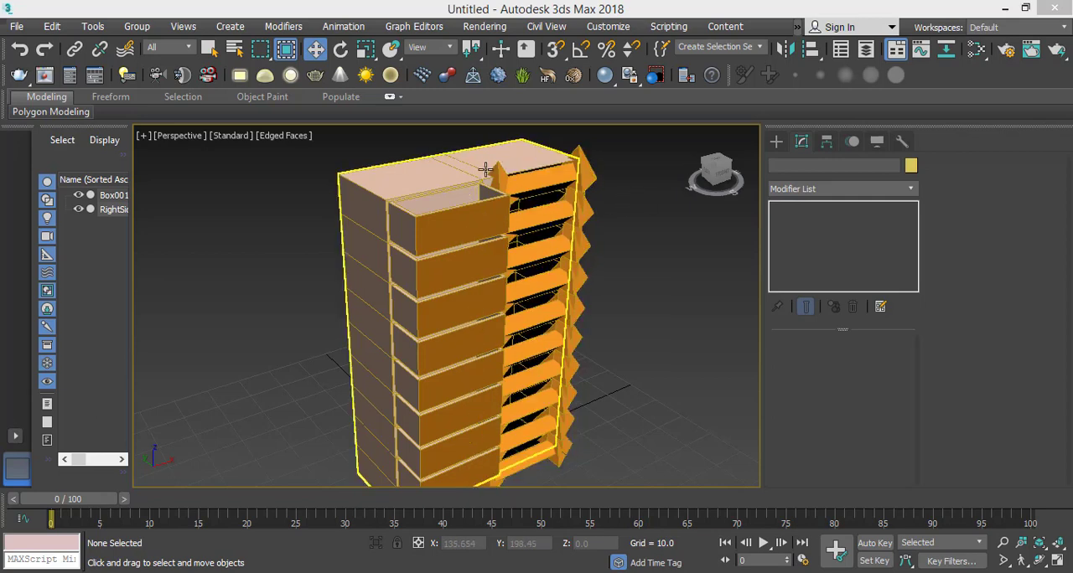
mouse_move(449, 250)
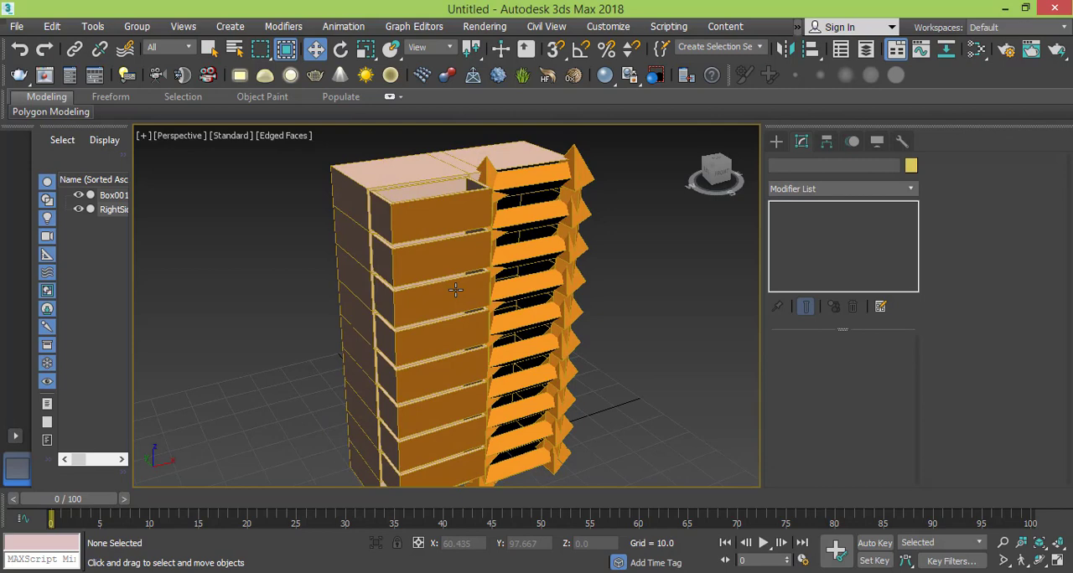
mouse_move(454, 290)
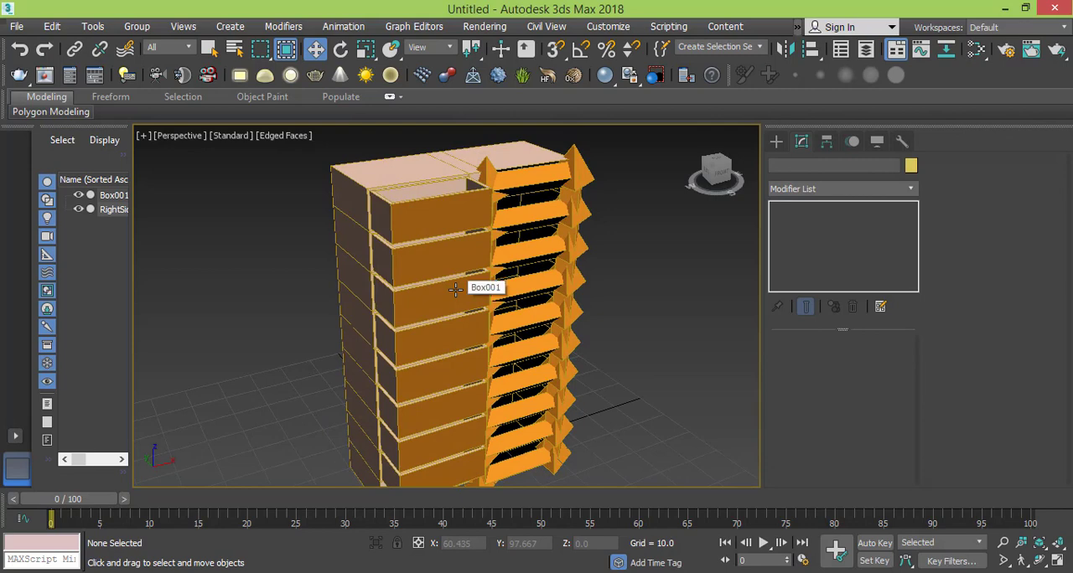
left_click(456, 258)
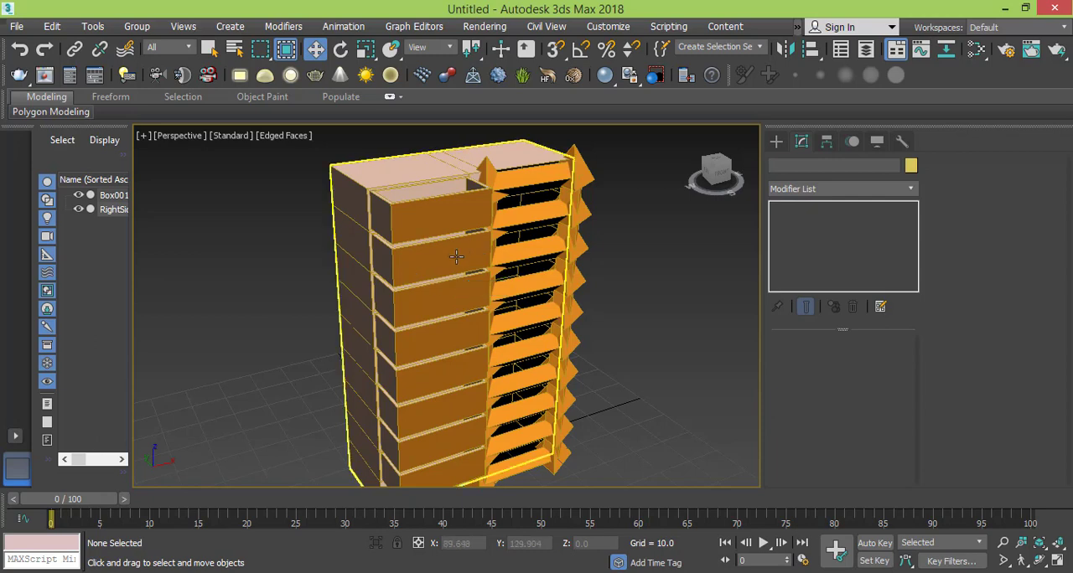
mouse_move(458, 262)
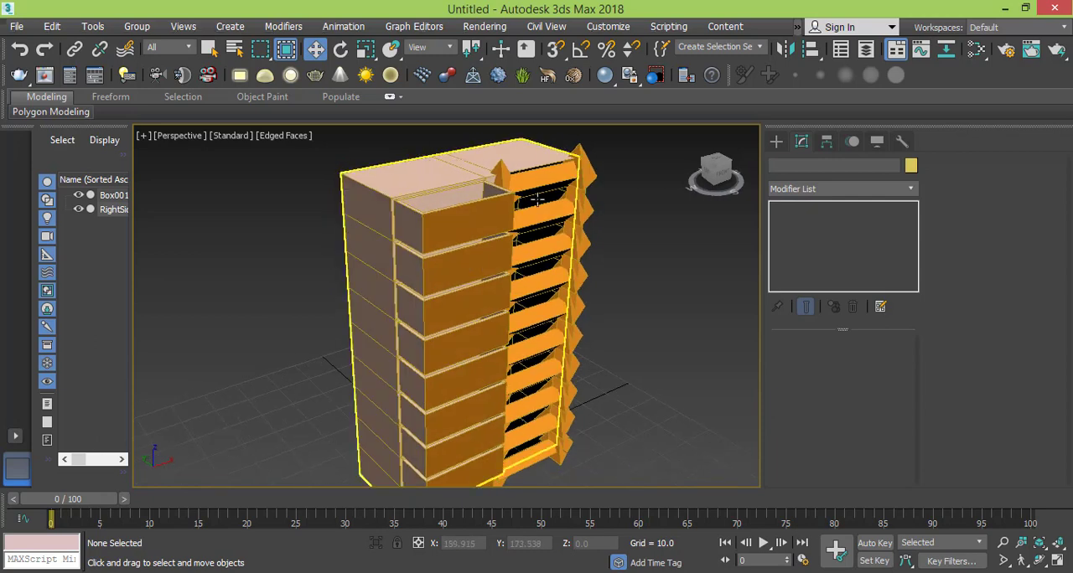
mouse_move(499, 241)
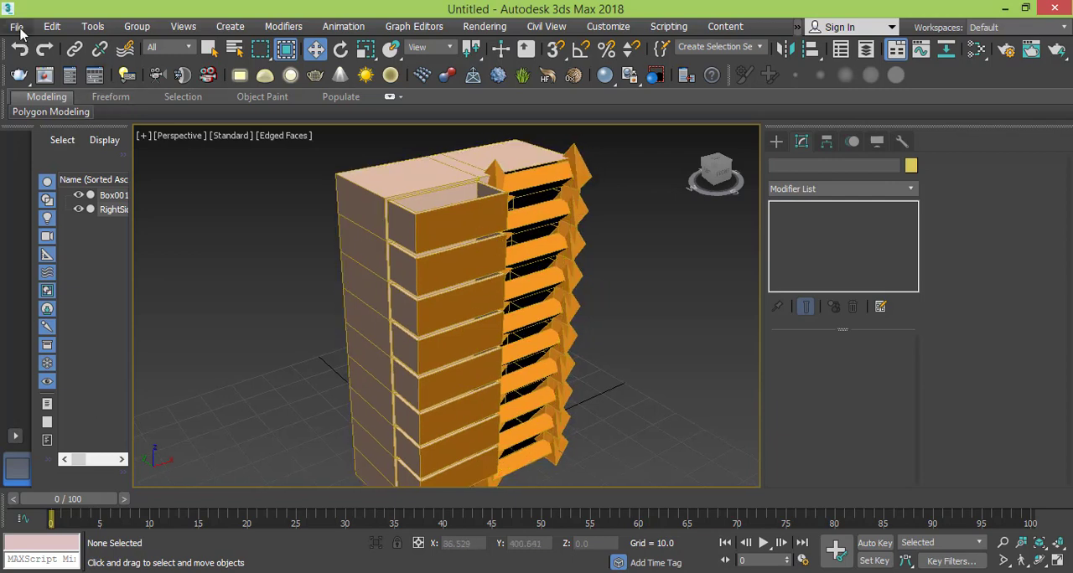
Step: Start a new empty scene via File > New, discarding the old building without saving
left_click(15, 12)
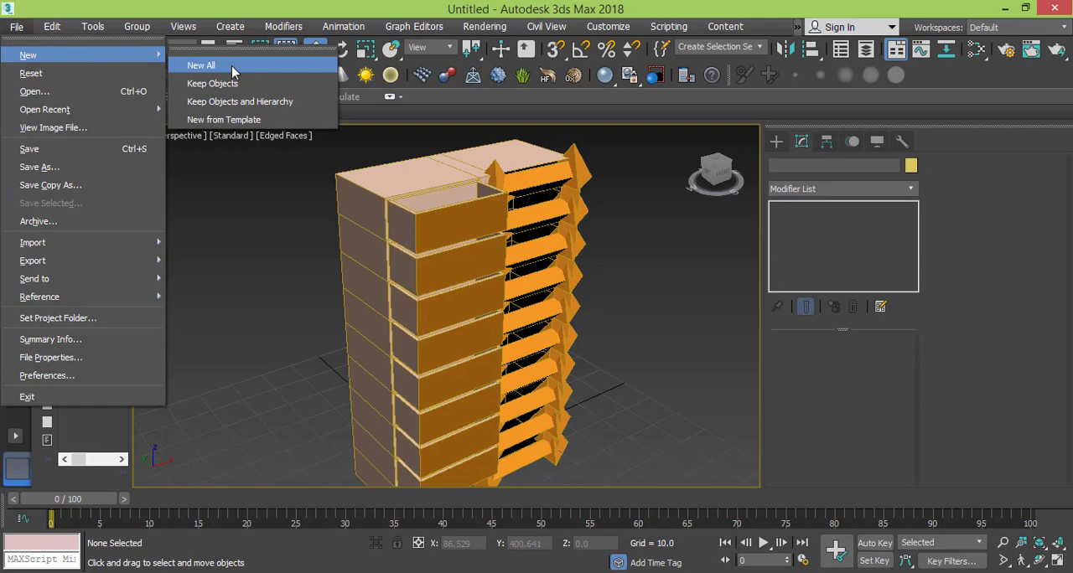
left_click(204, 64)
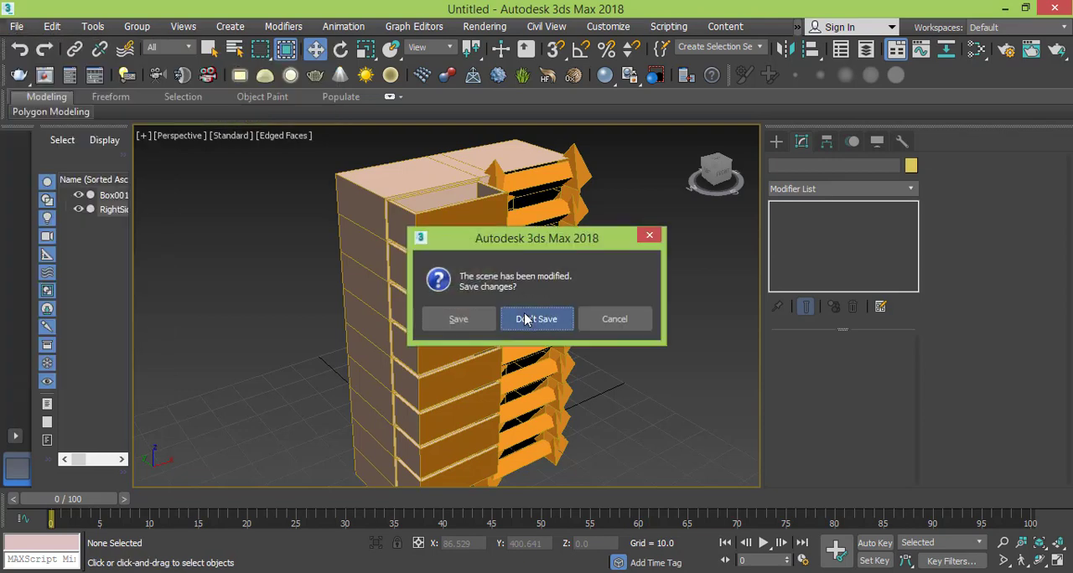
left_click(537, 318)
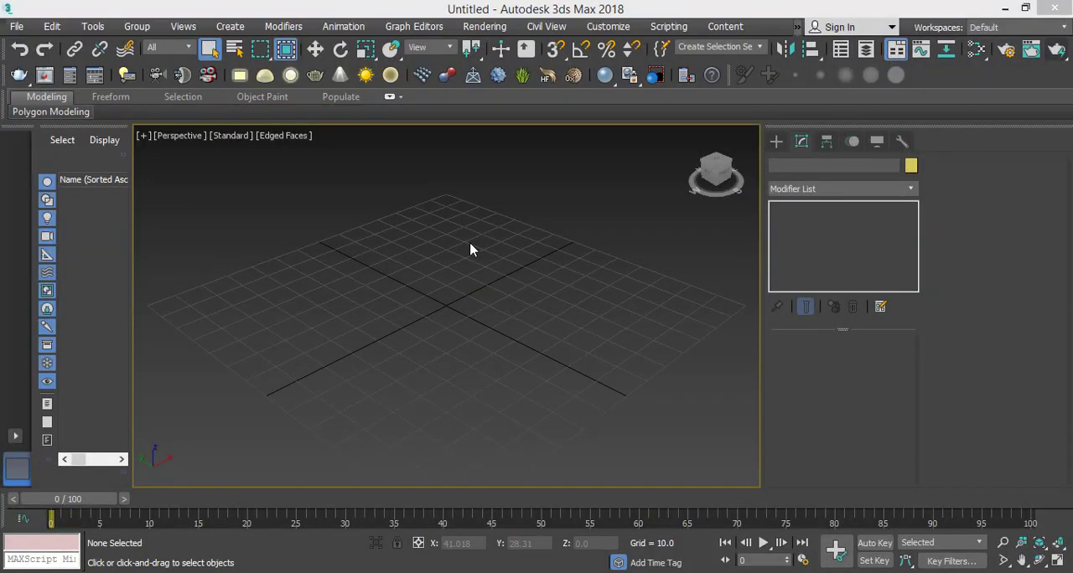
mouse_move(177, 148)
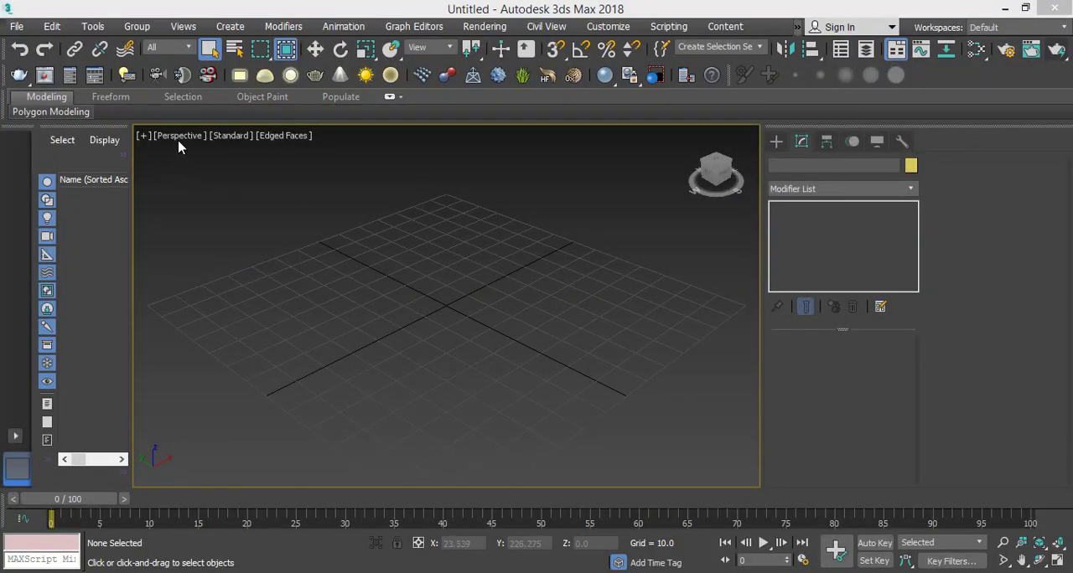
mouse_move(461, 247)
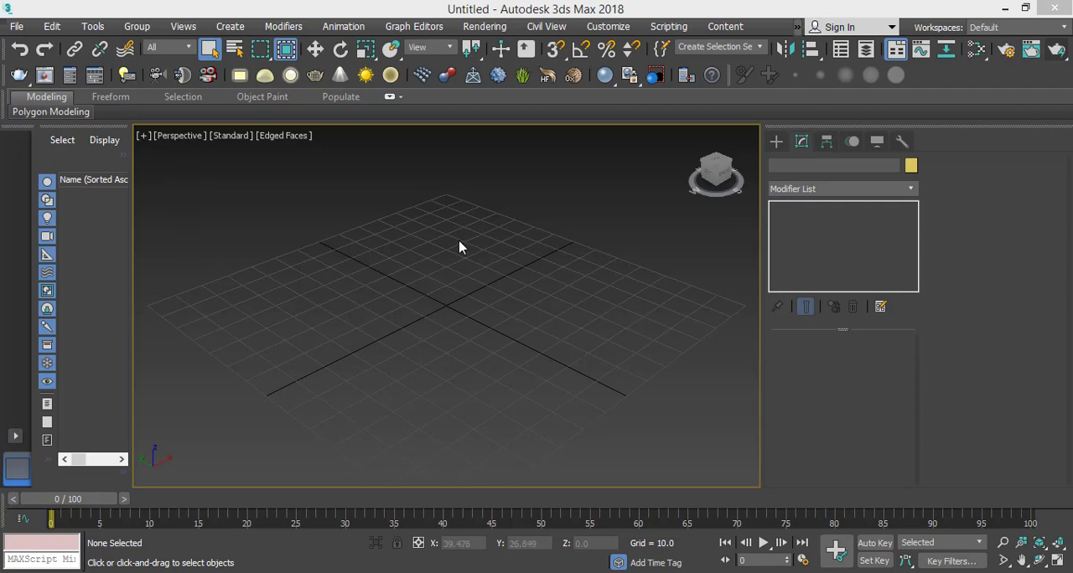
mouse_move(618, 191)
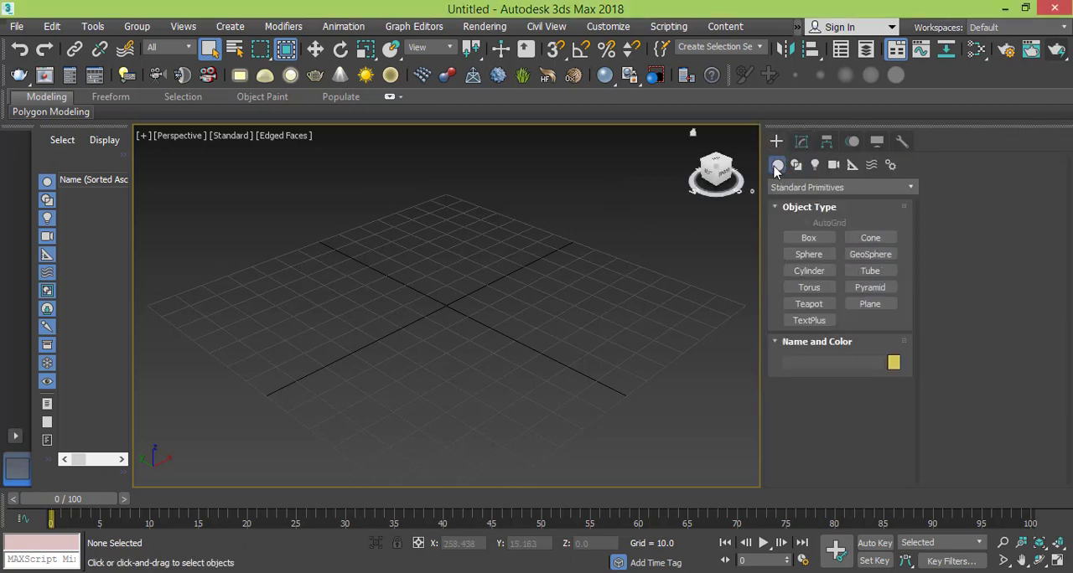
Step: Draw a new Box001 on the grid and pull it up into a tall block, about 22 by 49 by 81
left_click(808, 238)
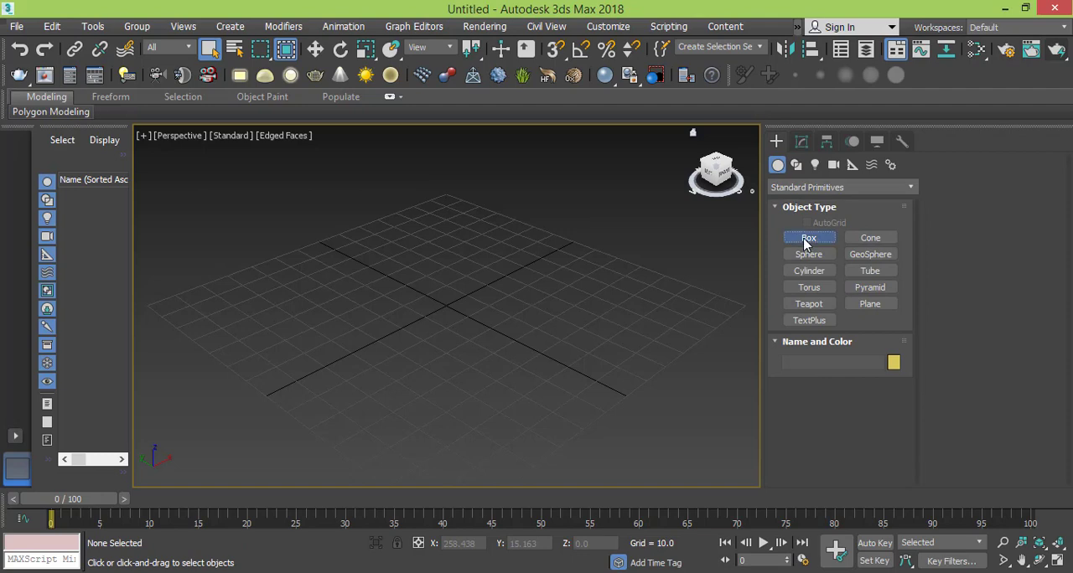
left_click(808, 238)
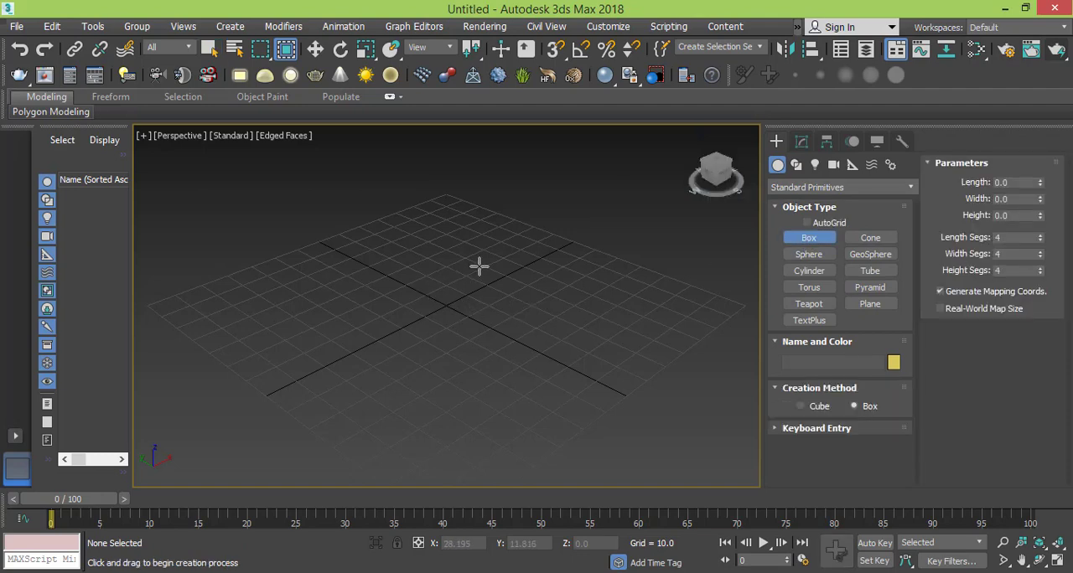
left_click_drag(419, 277, 520, 326)
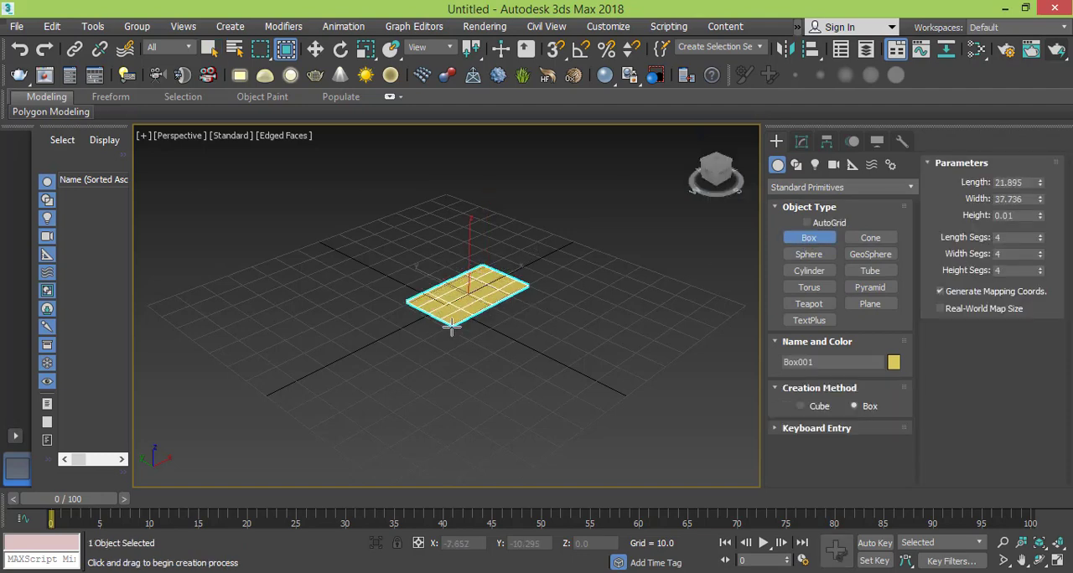
left_click_drag(452, 327, 419, 277)
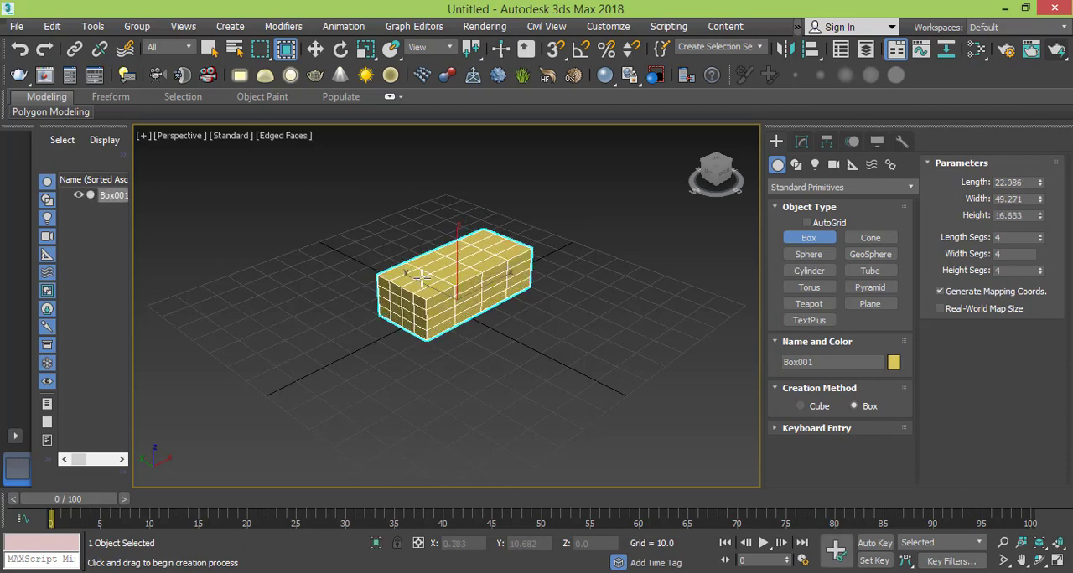
left_click_drag(419, 276, 419, 198)
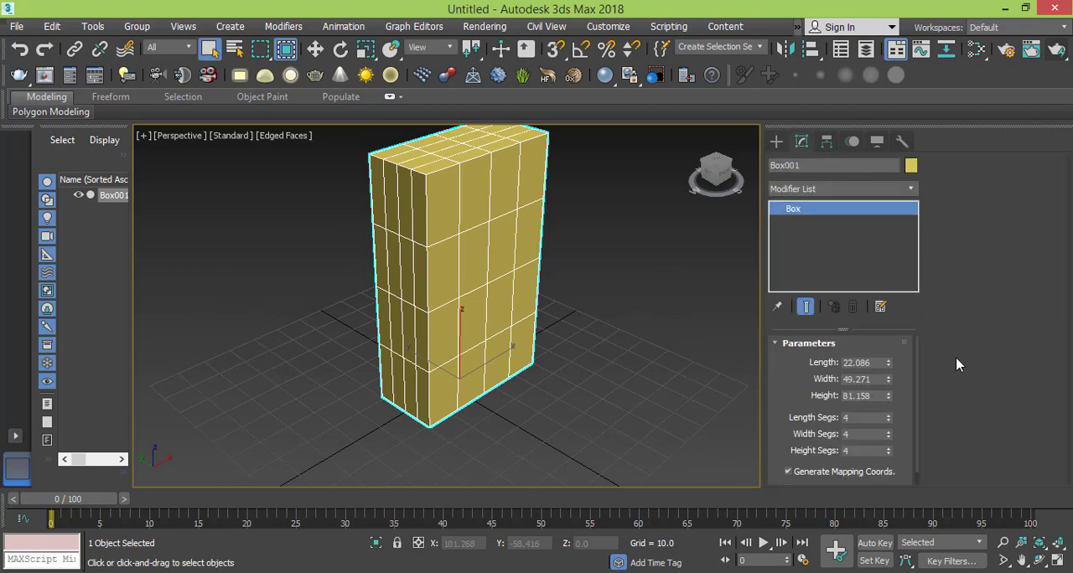
Step: Set the box length to 25 and reduce its length segments to 1
double_click(859, 362)
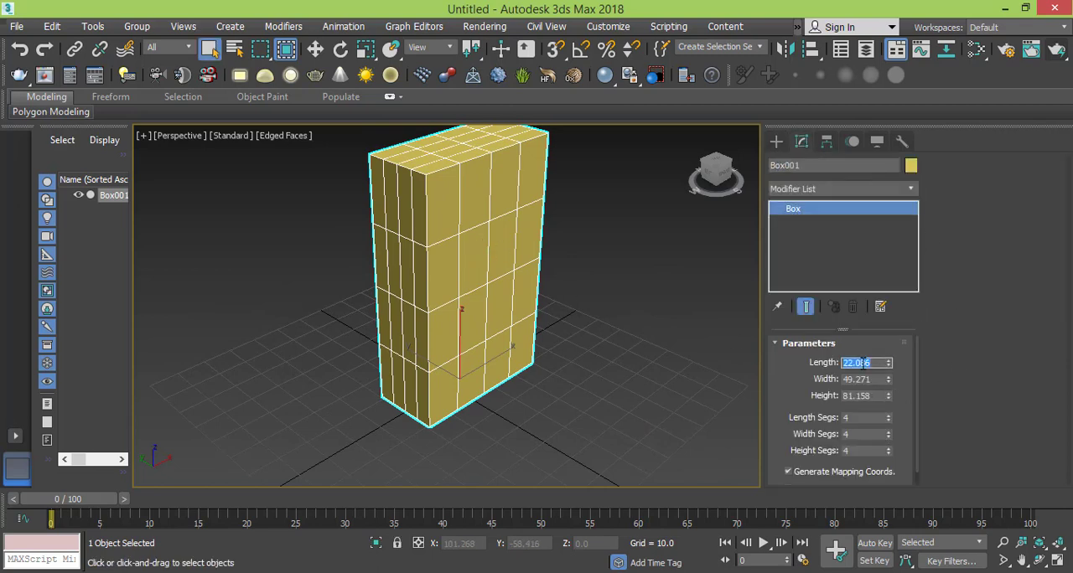
type("25")
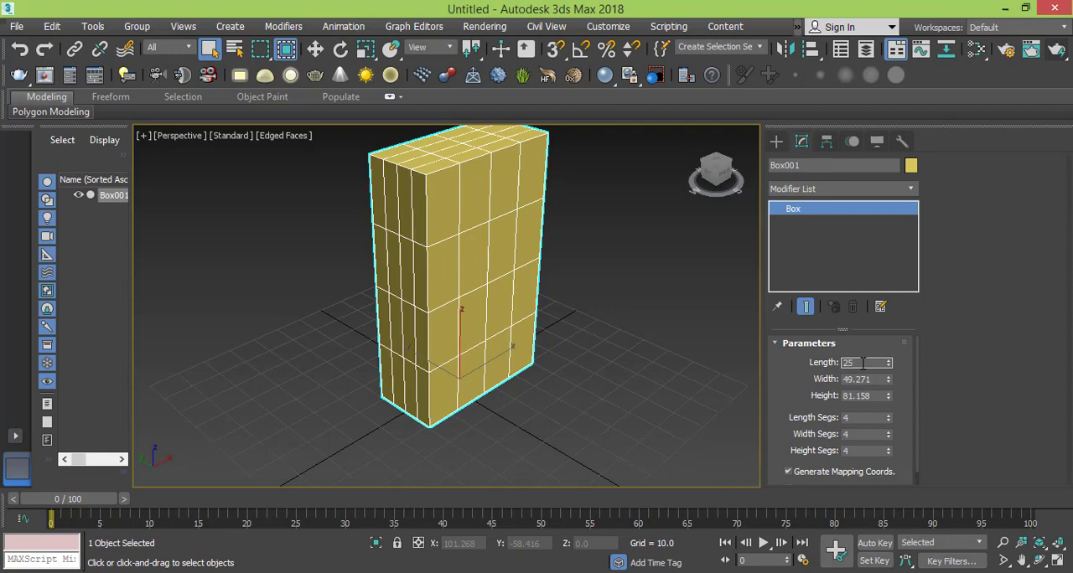
left_click(862, 379)
type("50")
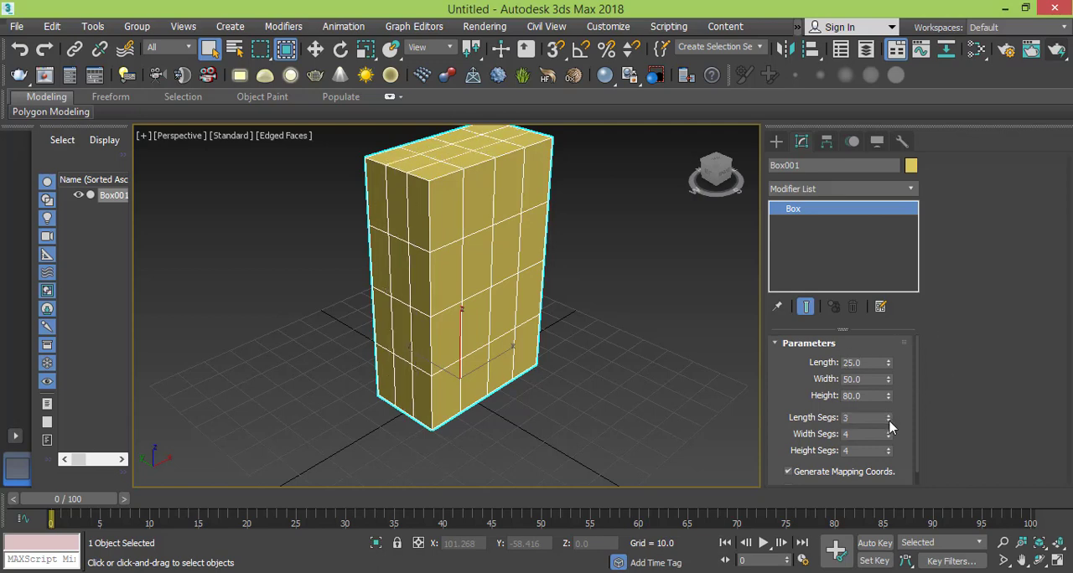
left_click(890, 422)
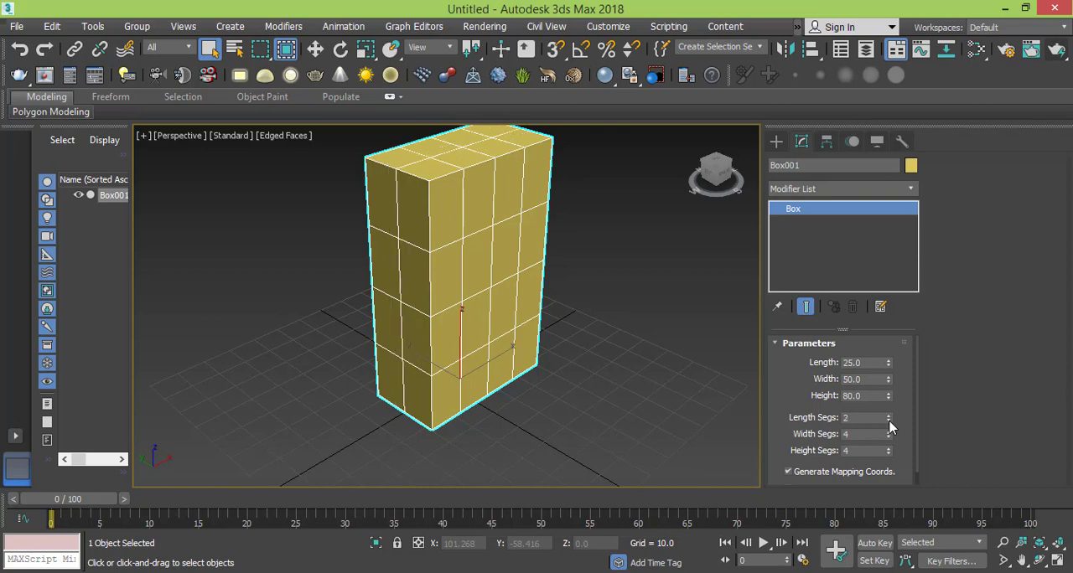
left_click(888, 421)
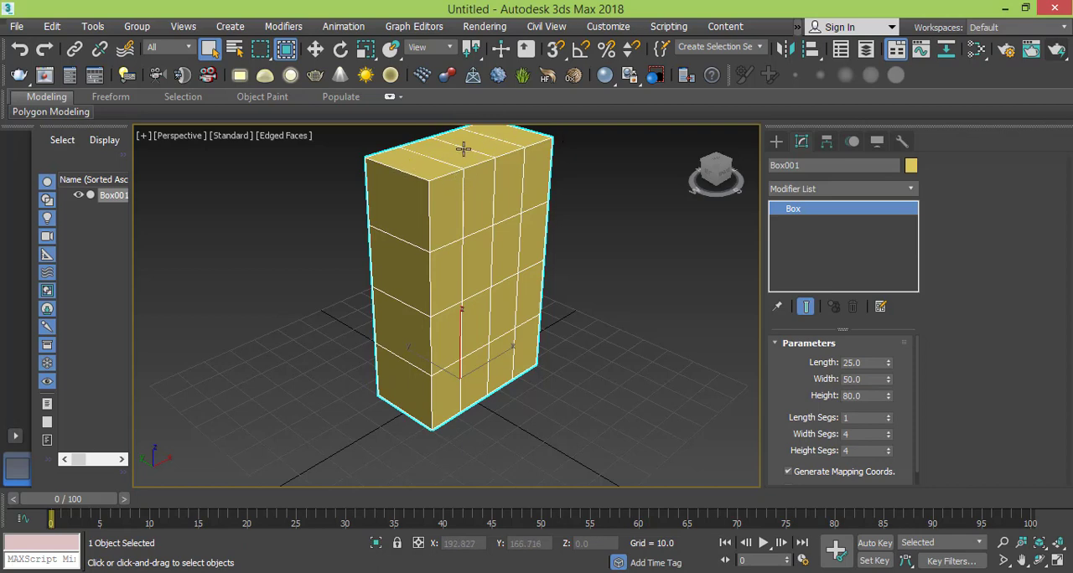
mouse_move(687, 387)
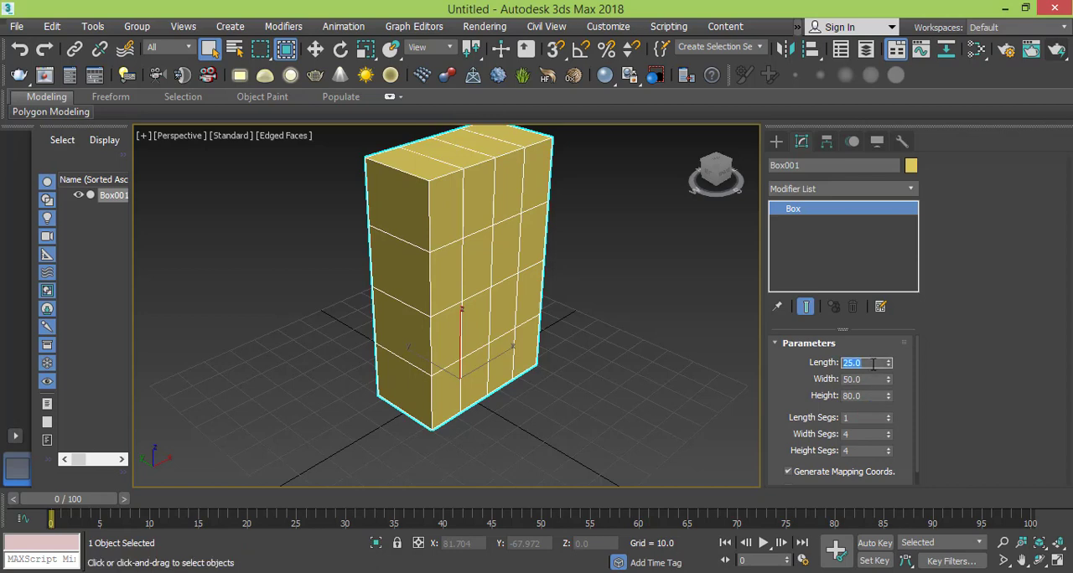
Step: Adjust the box's width and height segment counts to 3 and 9, then orbit to check it
type("15")
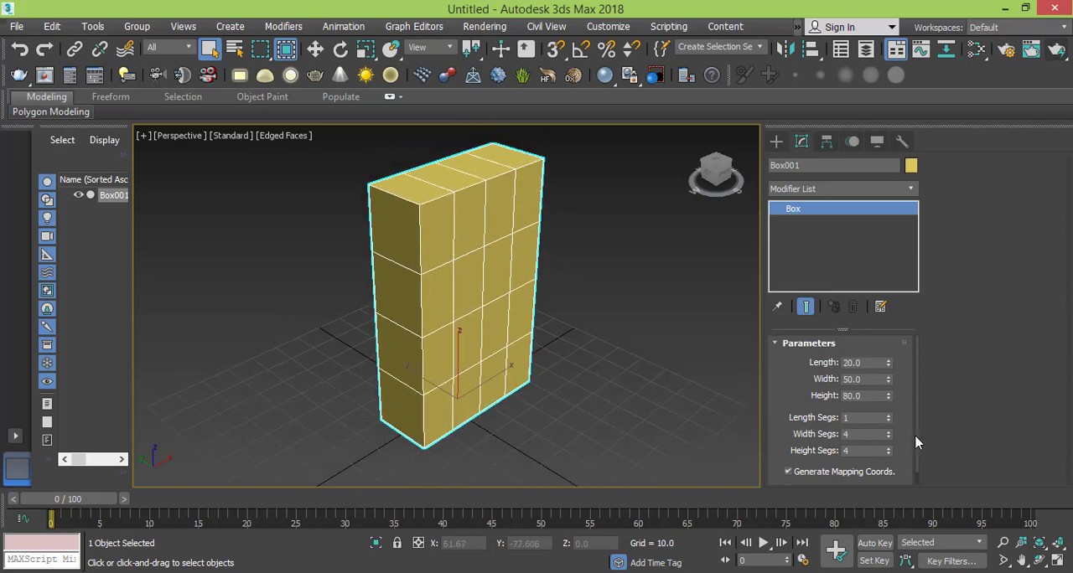
left_click(889, 438)
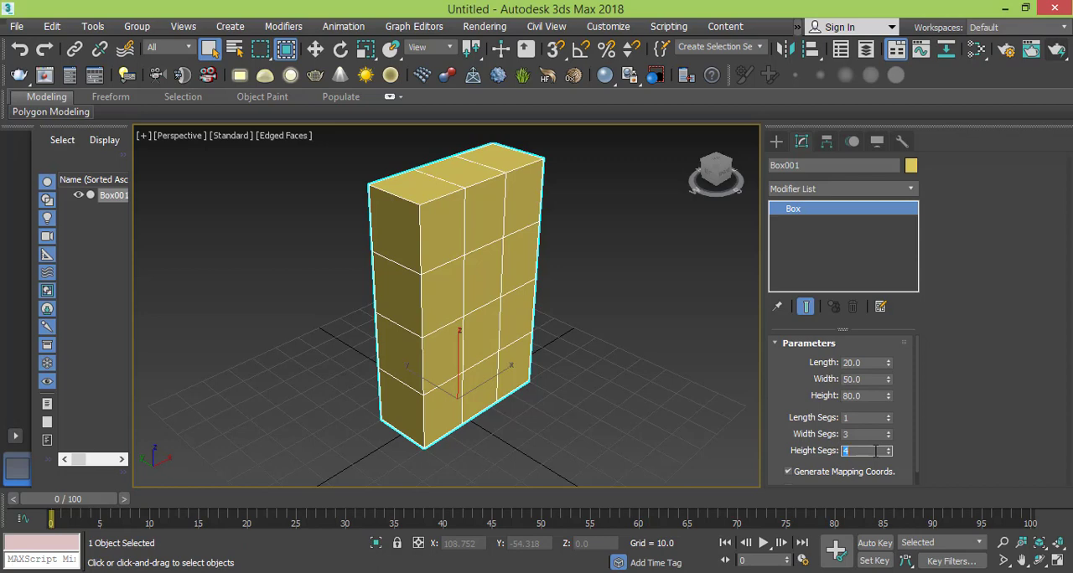
type("20")
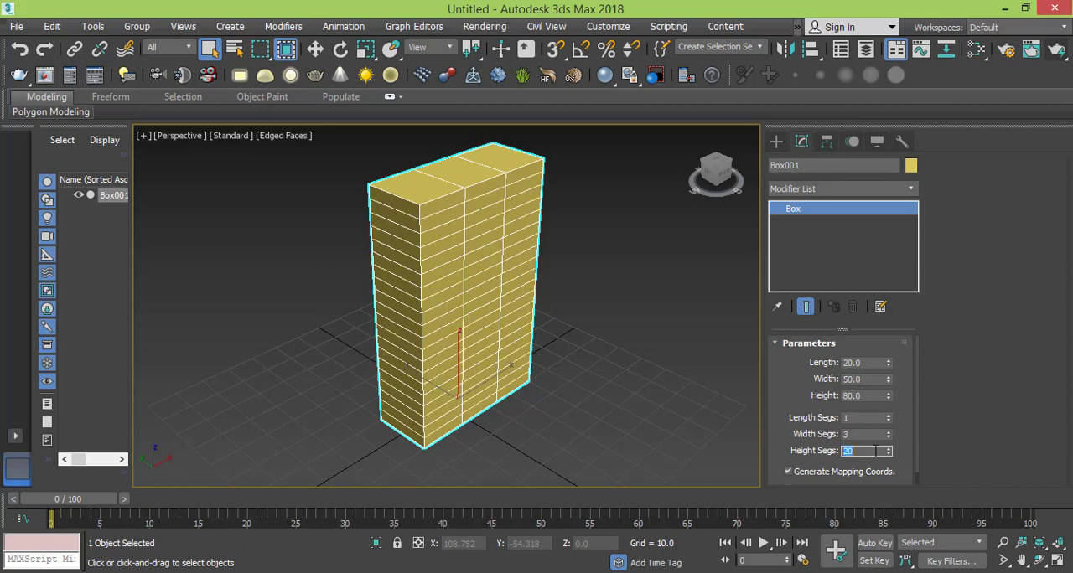
type("10")
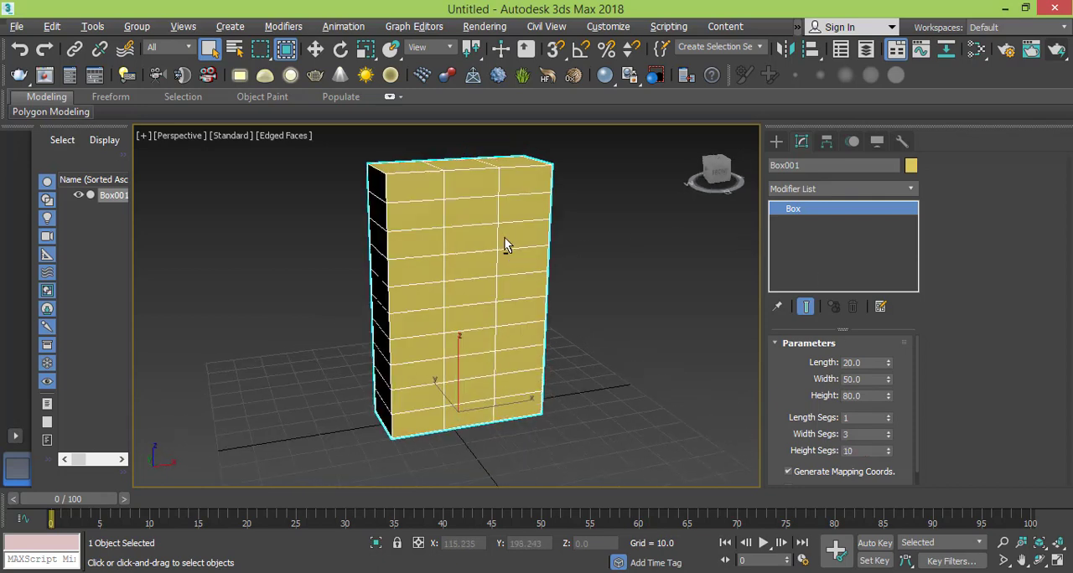
left_click_drag(503, 243, 573, 277)
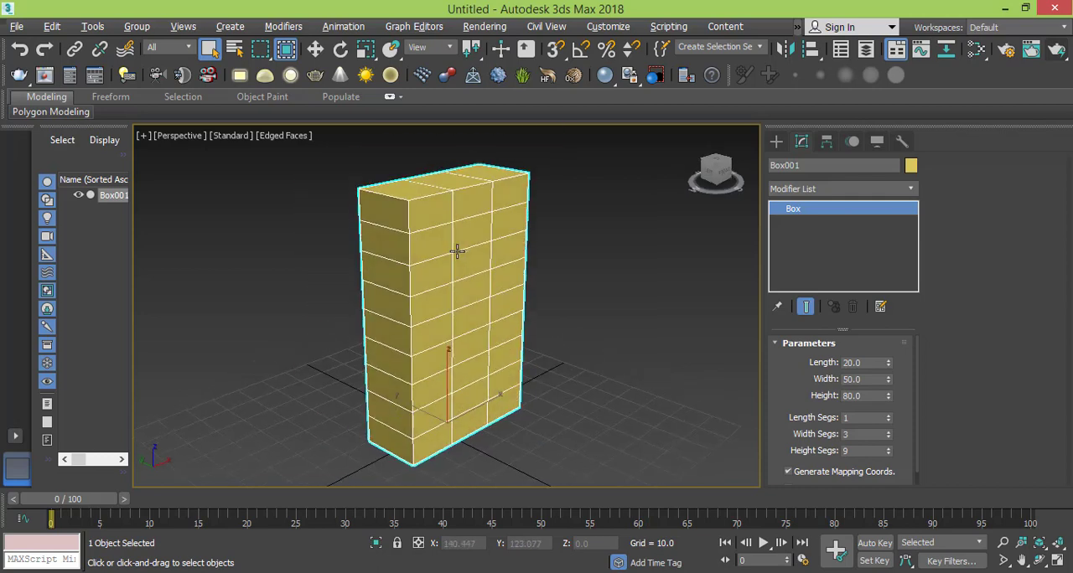
mouse_move(439, 228)
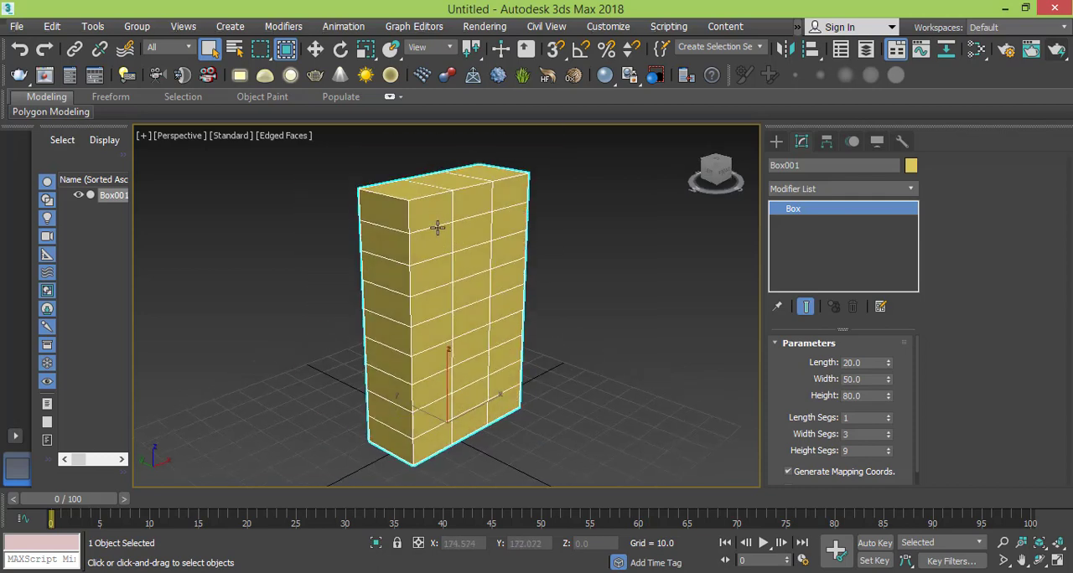
Step: Convert Box001 to an editable poly and enter edge sub-object mode
right_click(436, 228)
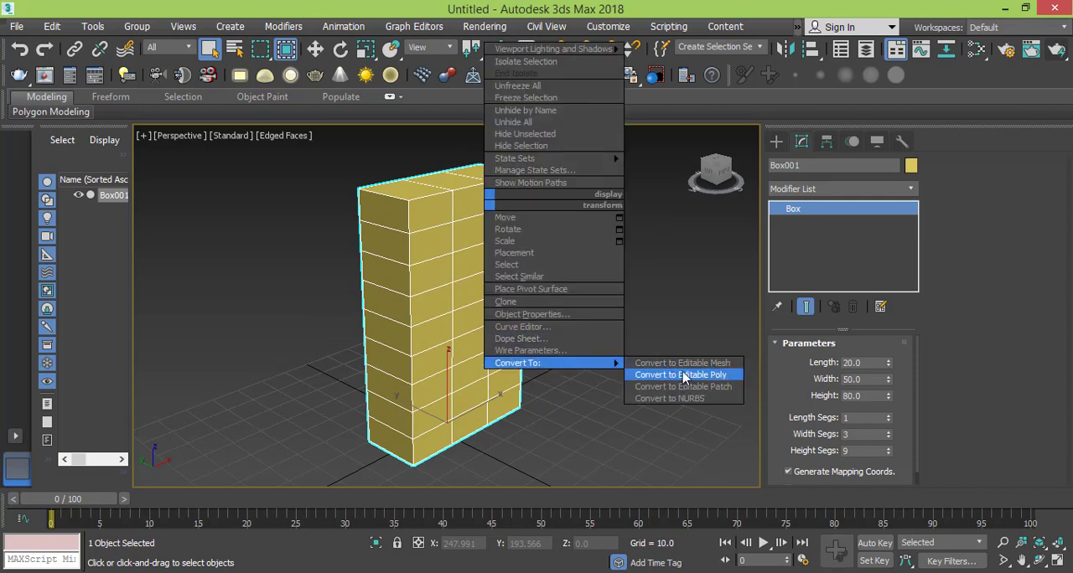
left_click(681, 375)
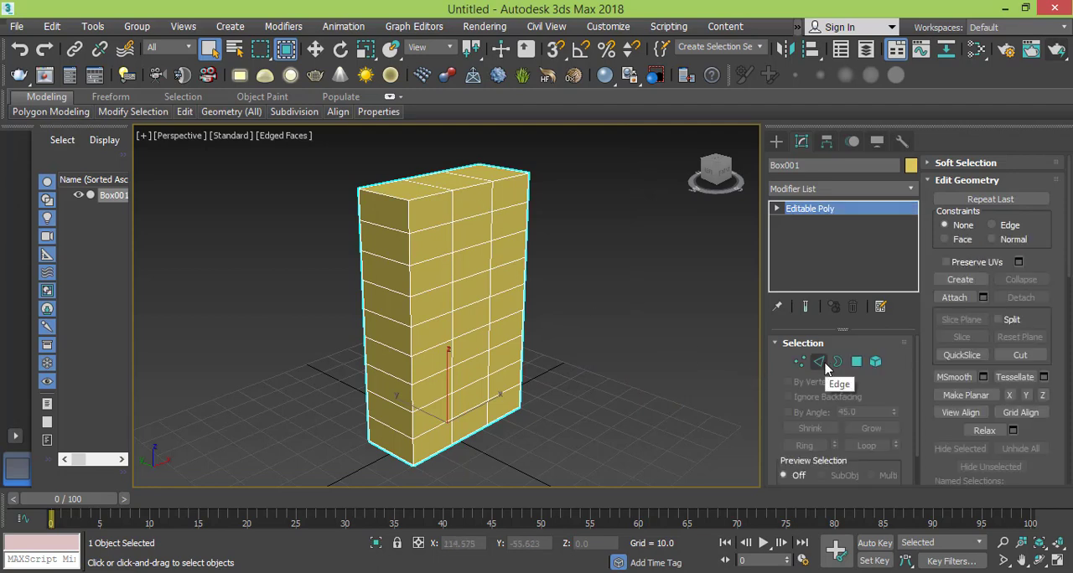
left_click(818, 362)
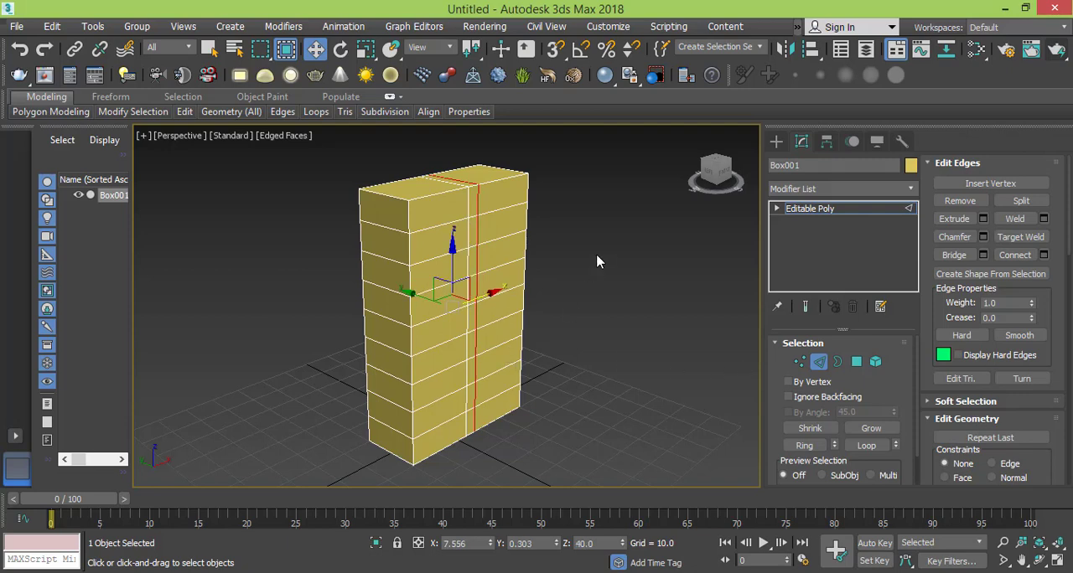
left_click(856, 362)
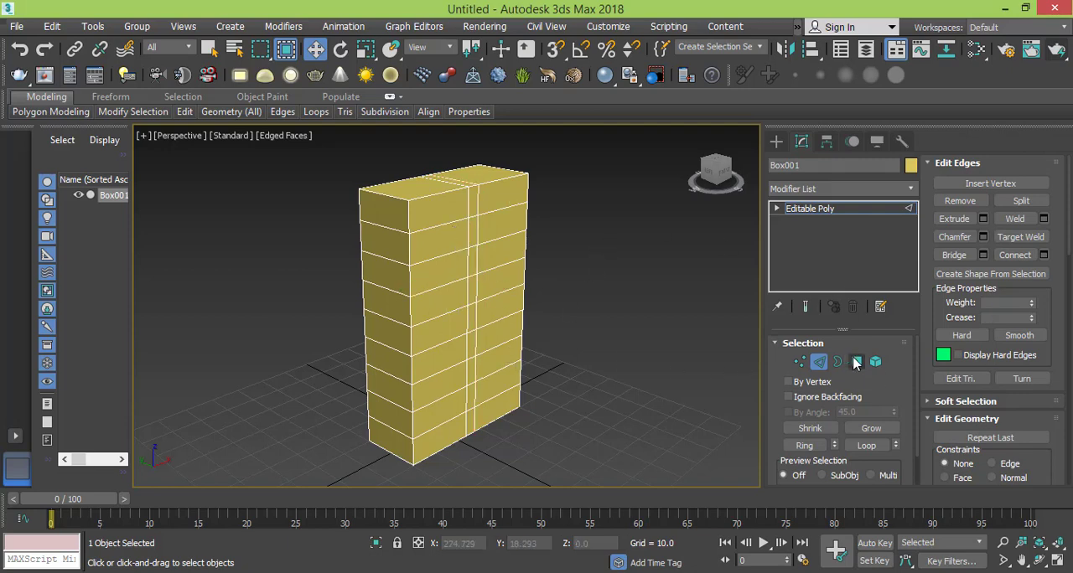
Step: Detach the right-hand column of faces as a separate object named RightSide
left_click(857, 362)
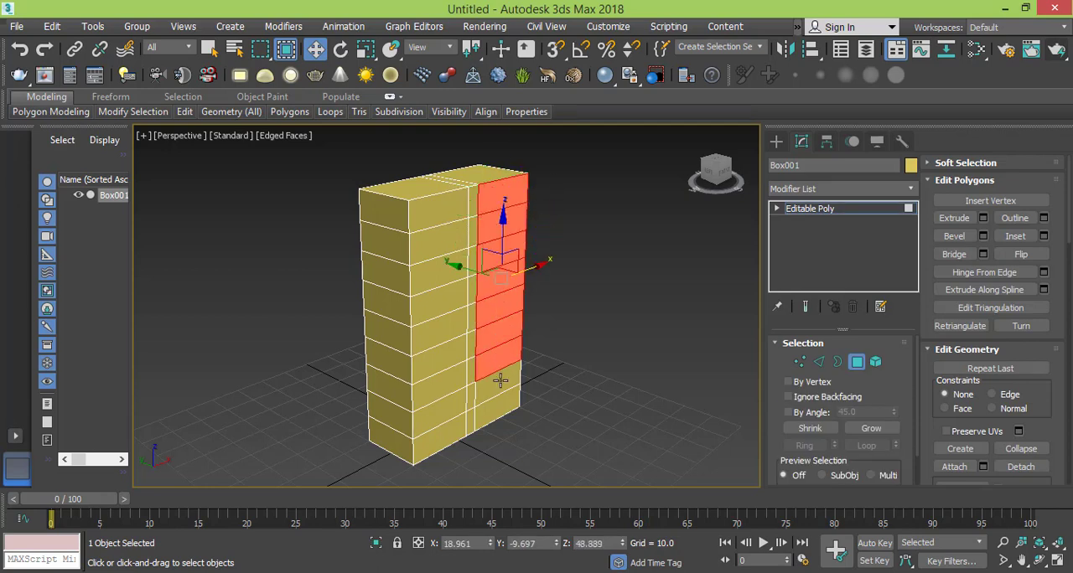
left_click_drag(501, 215, 503, 268)
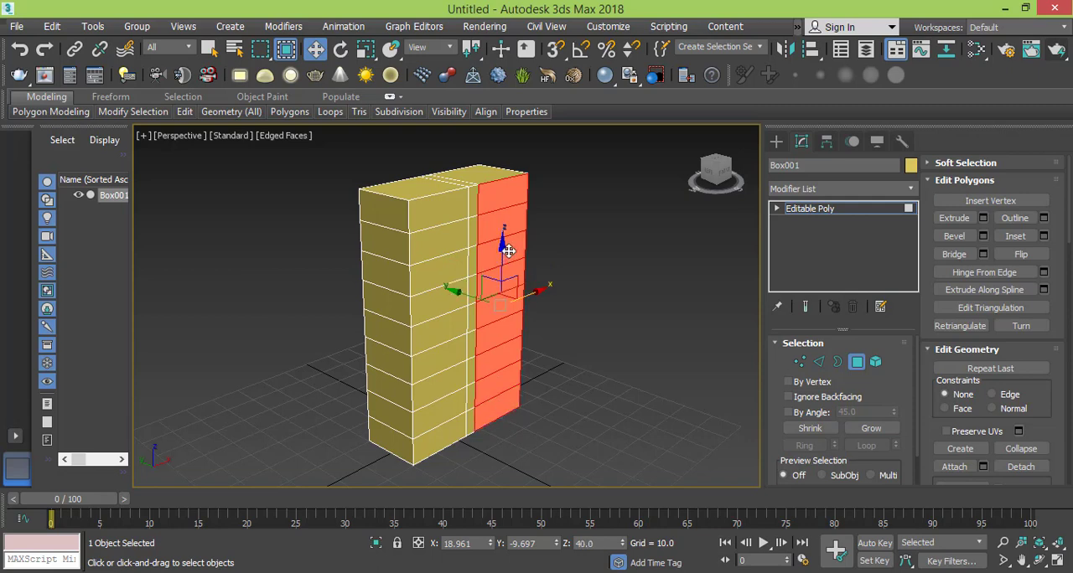
mouse_move(517, 228)
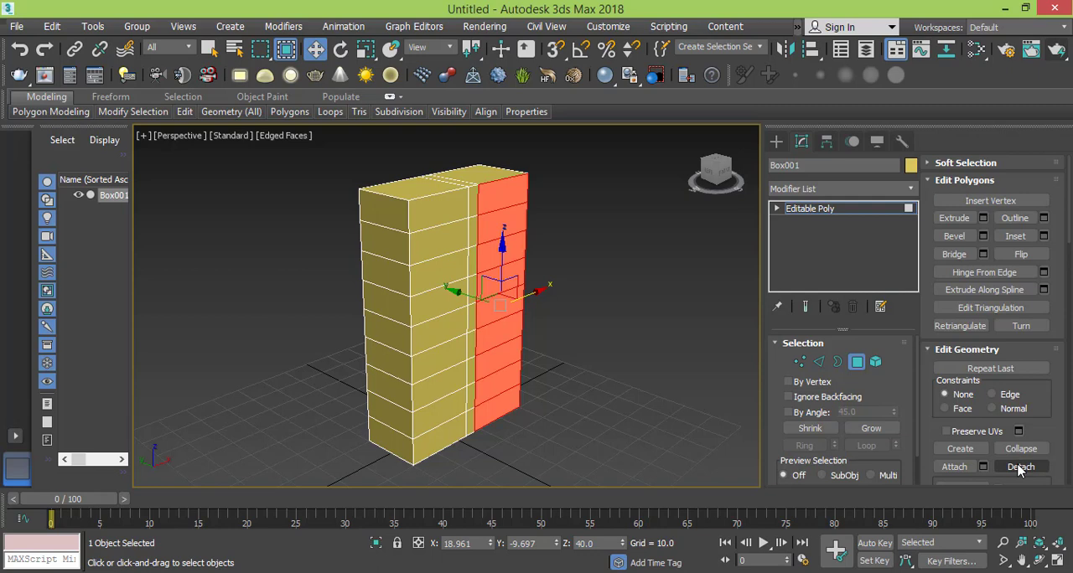
left_click(1019, 466)
type("RightSi")
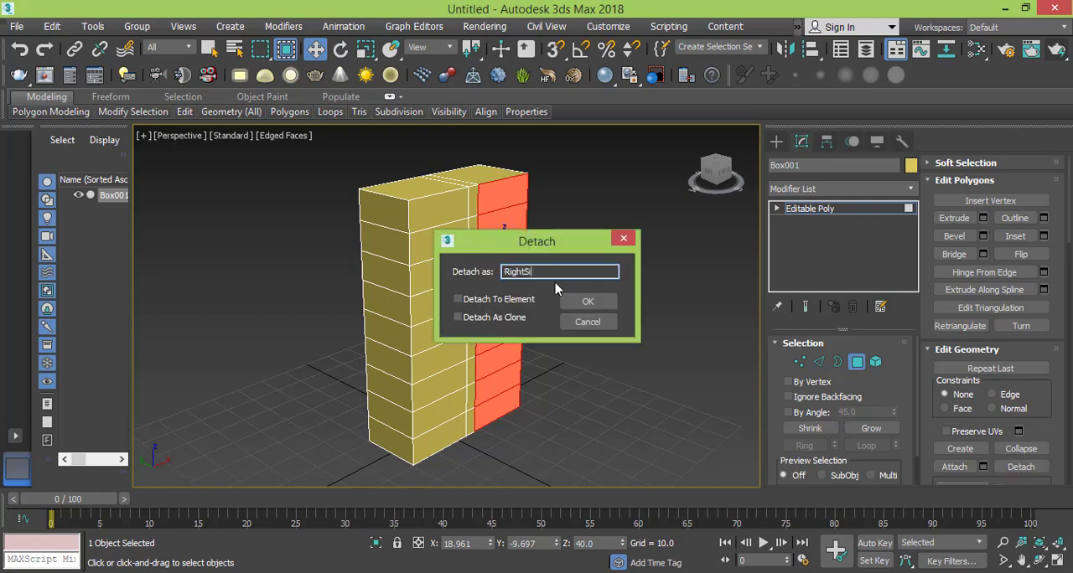
left_click(587, 301)
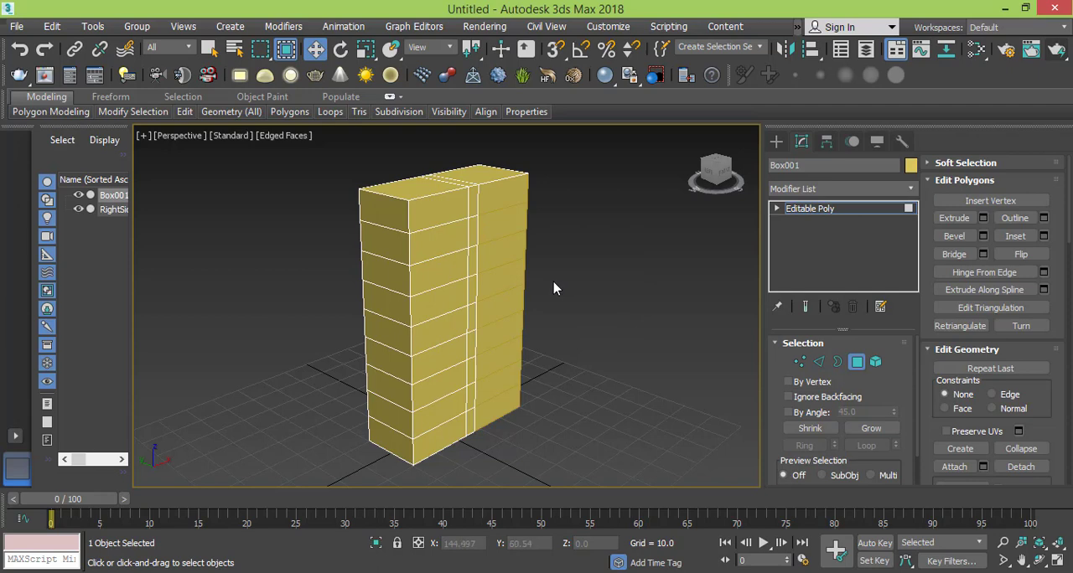
left_click(486, 201)
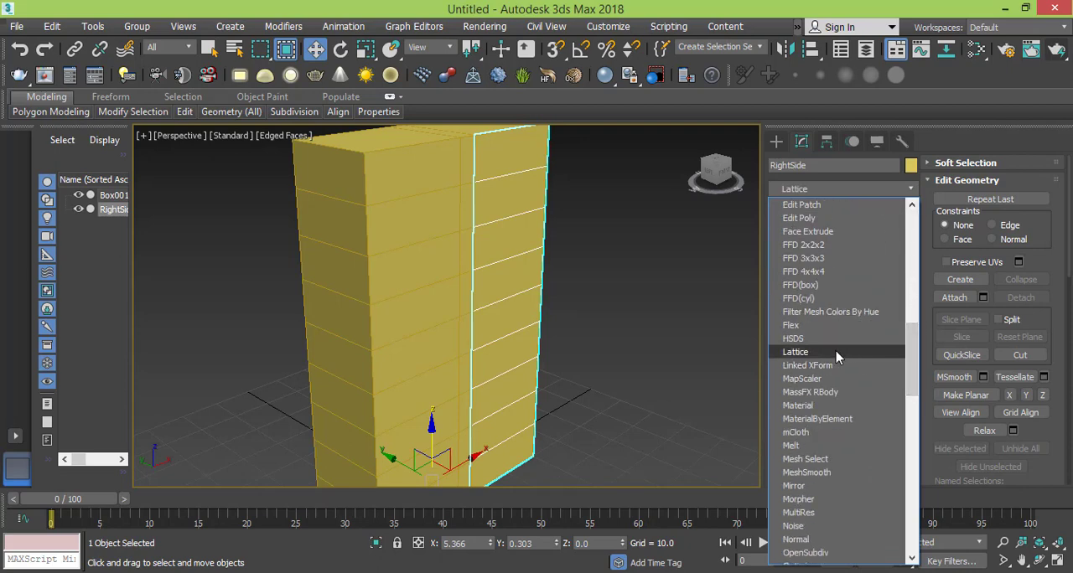
Step: Apply a Lattice modifier to RightSide and set the strut radius to 3.0
left_click(794, 352)
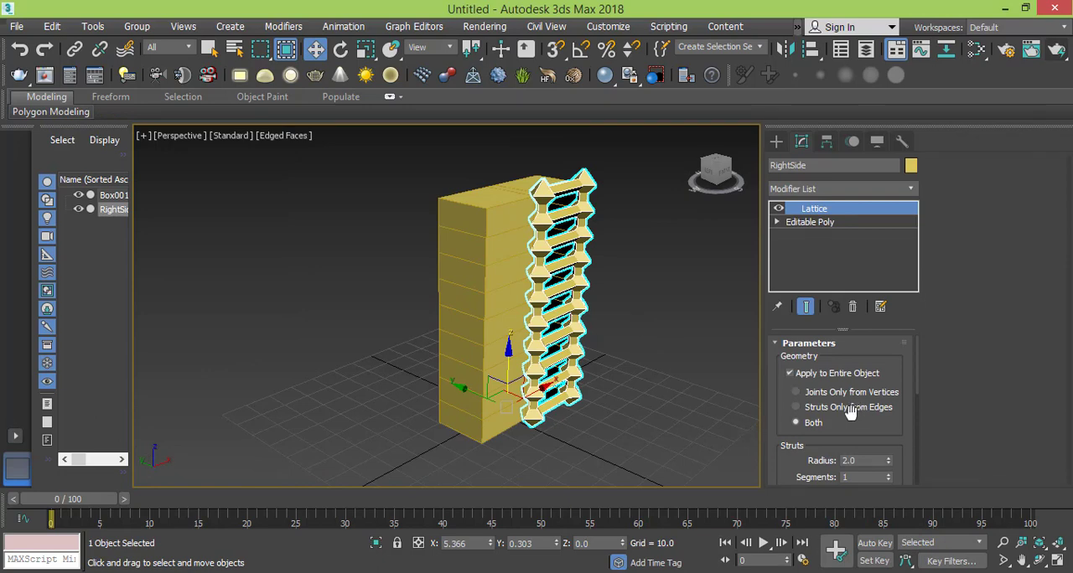
scroll("down", 3)
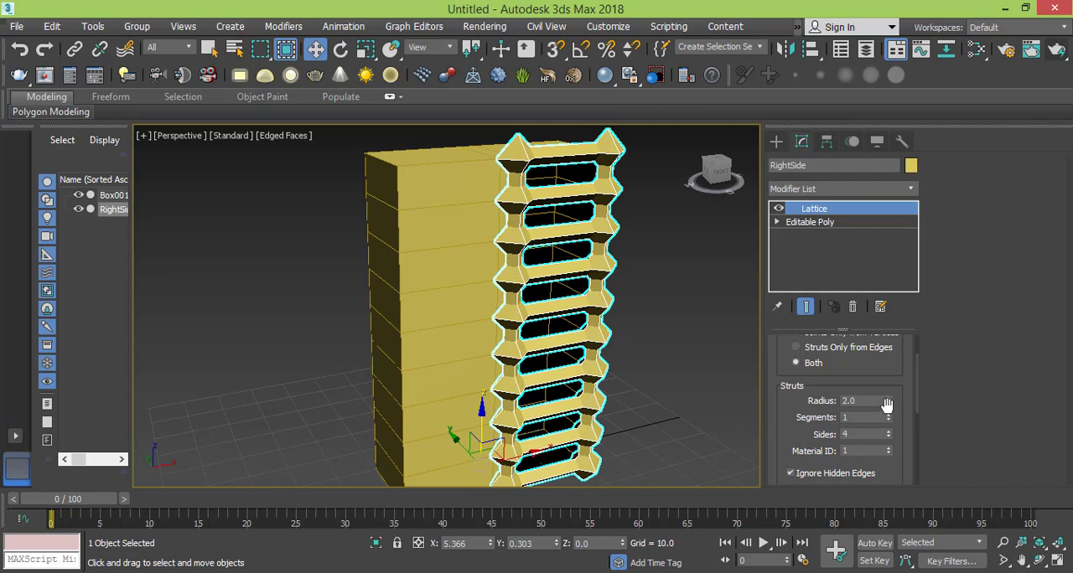
left_click_drag(888, 400, 888, 411)
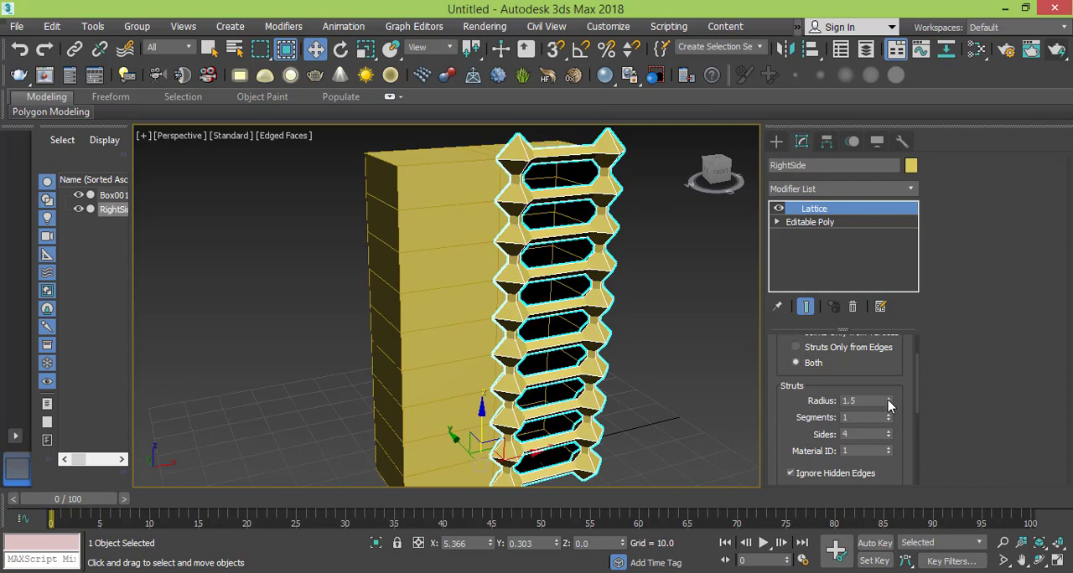
left_click_drag(888, 401, 888, 368)
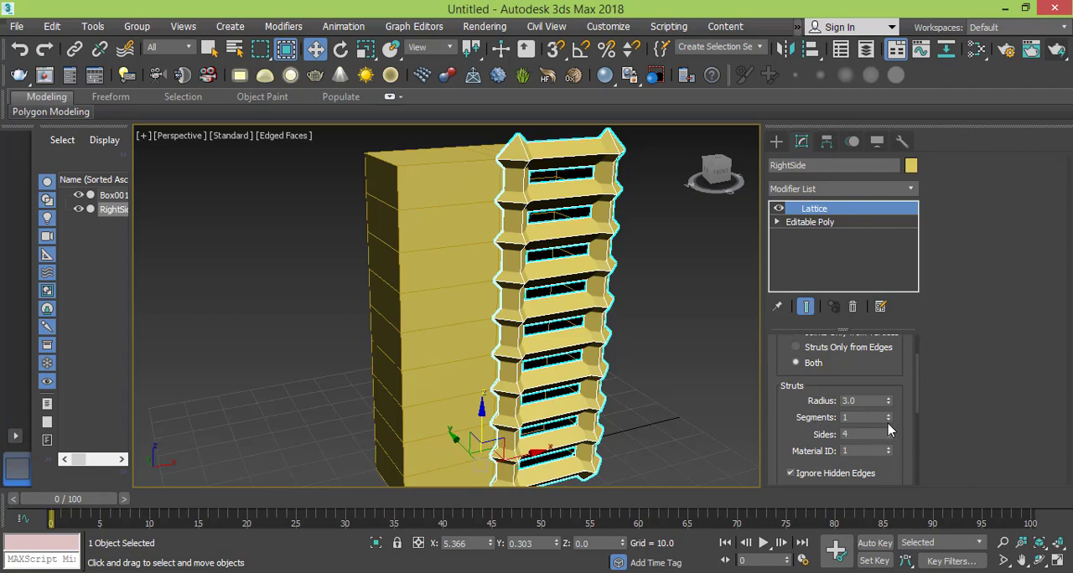
scroll("down", 3)
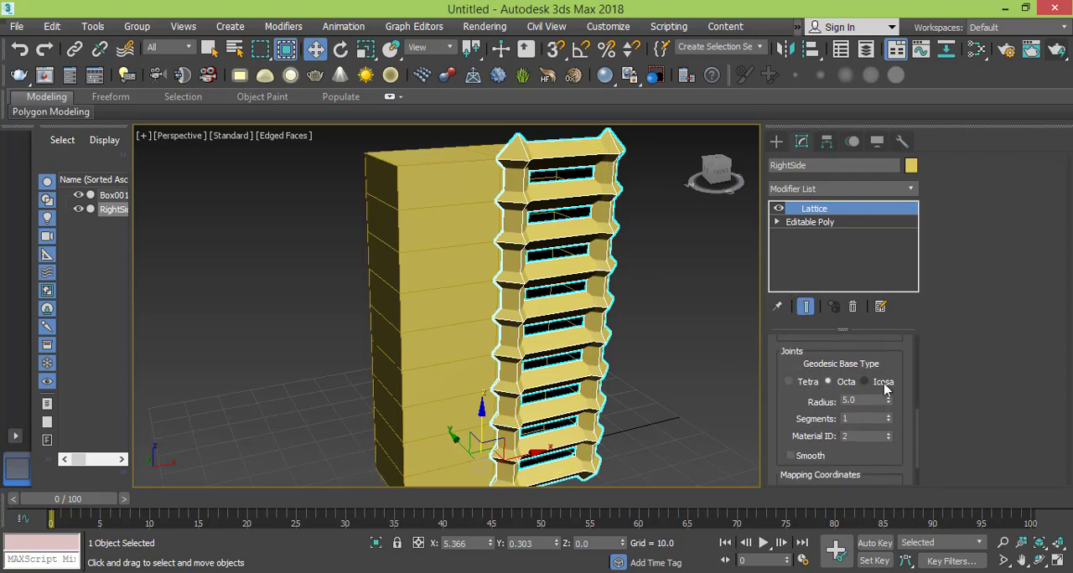
Step: Set the lattice joints to the Tetra type with radius 7.0, after comparing with Octa
left_click(788, 382)
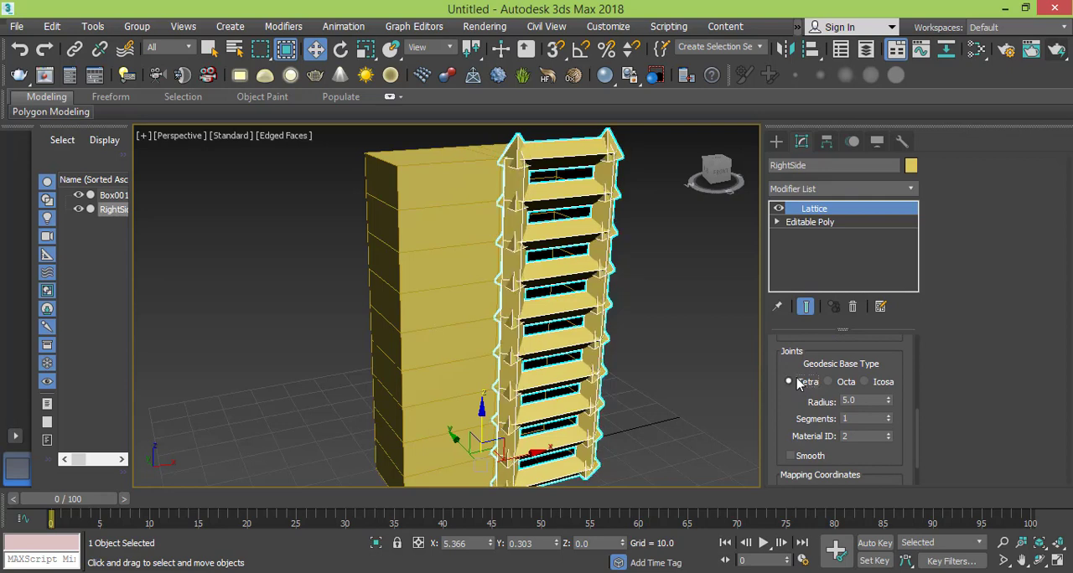
left_click(888, 397)
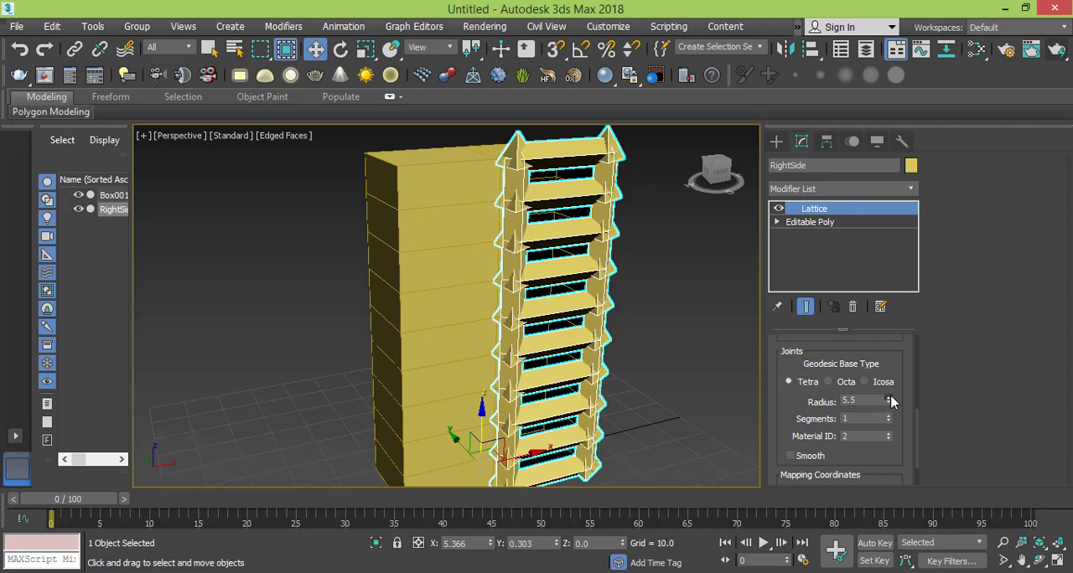
left_click(891, 398)
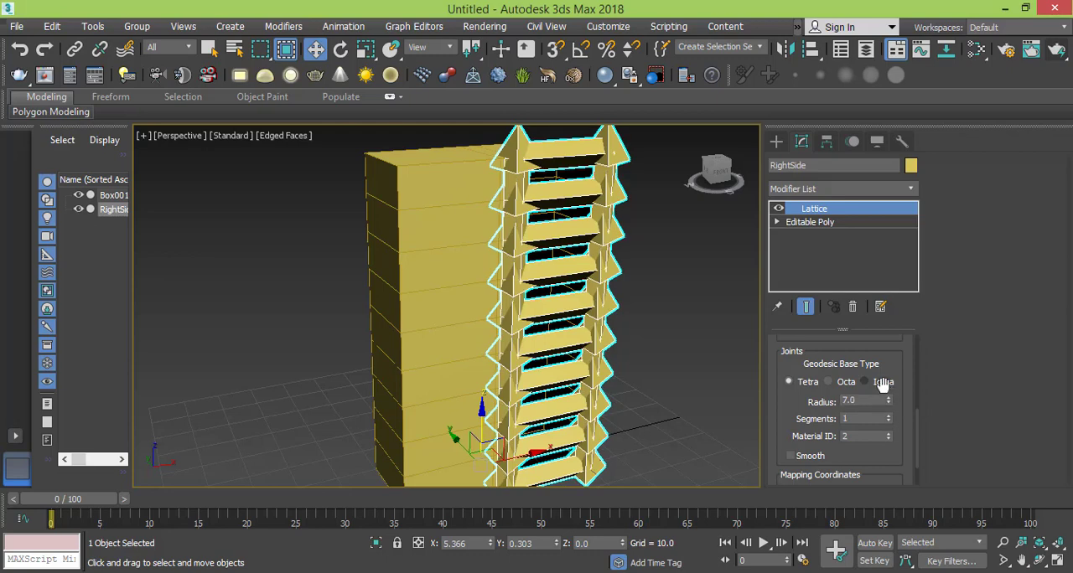
left_click(828, 383)
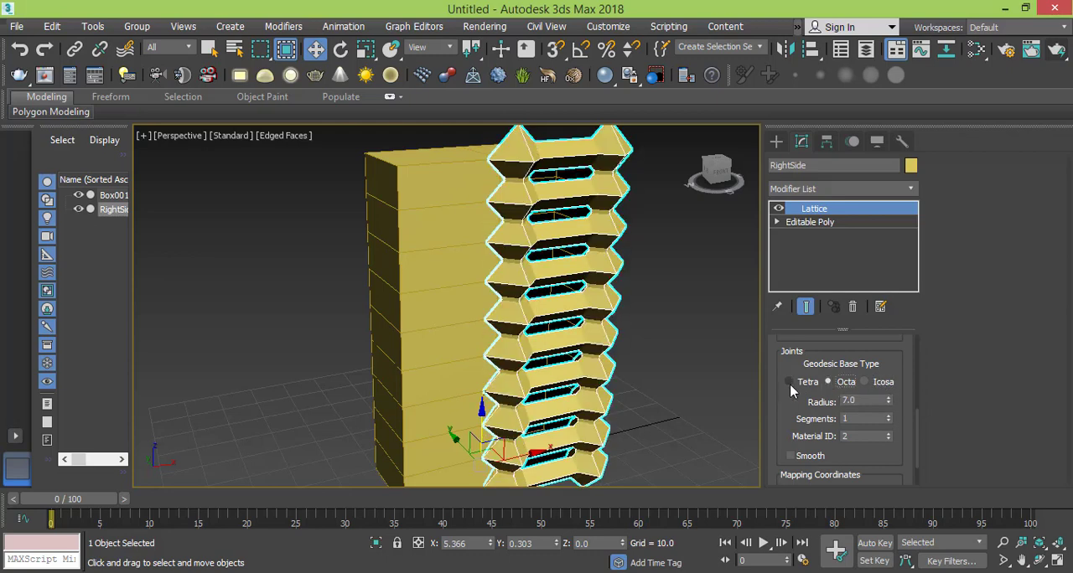
left_click(789, 382)
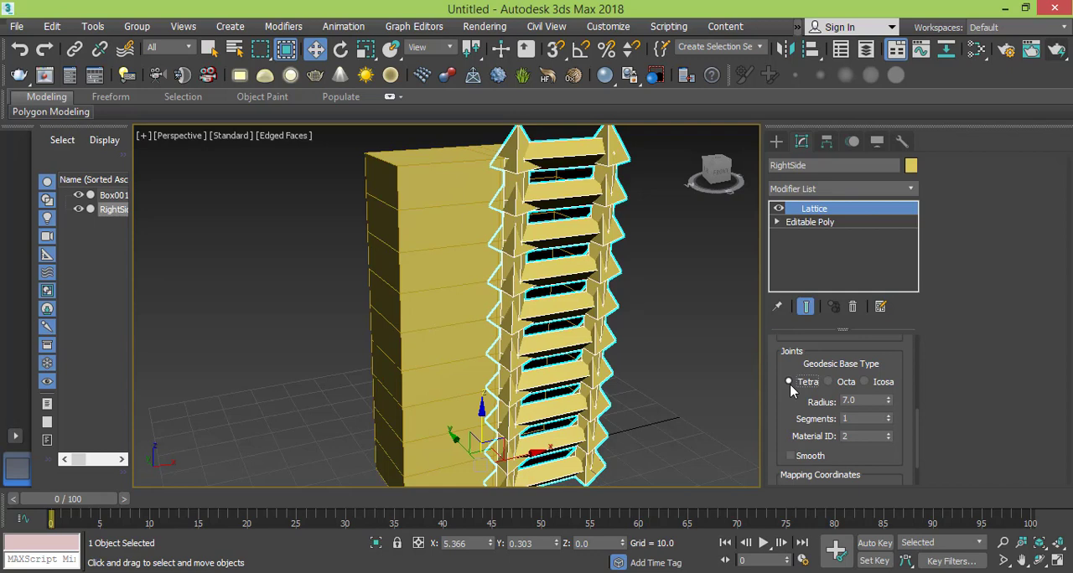
mouse_move(895, 424)
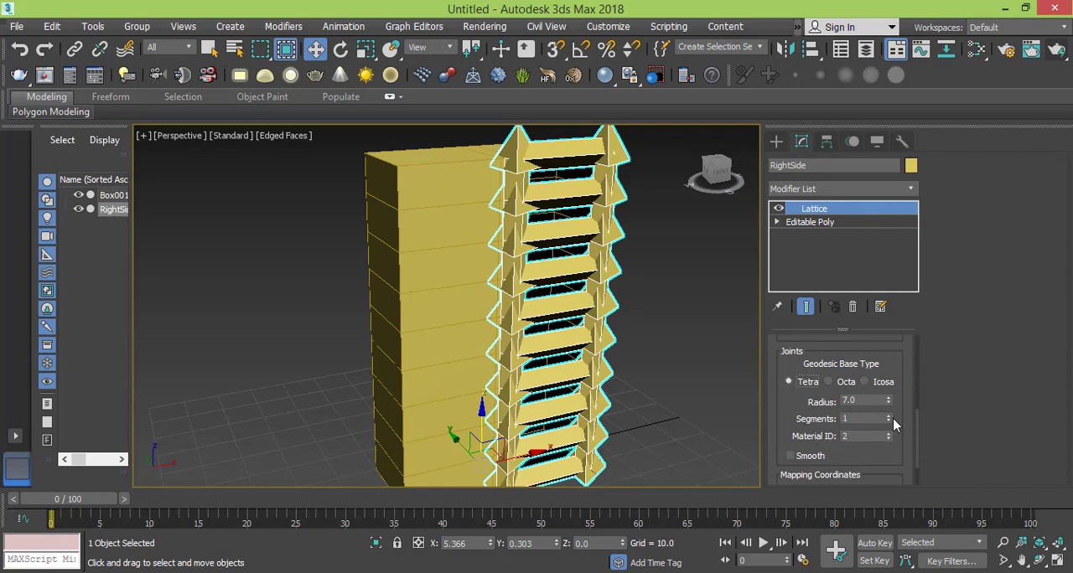
mouse_move(550, 275)
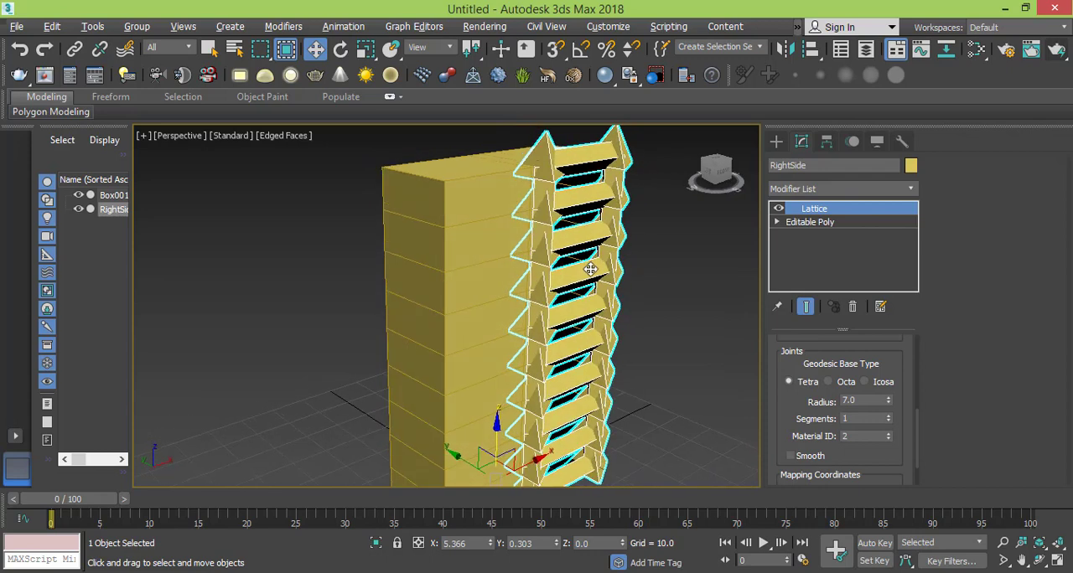
Step: Return to the underlying Editable Poly level beneath RightSide's lattice in the modifier stack
left_click(810, 221)
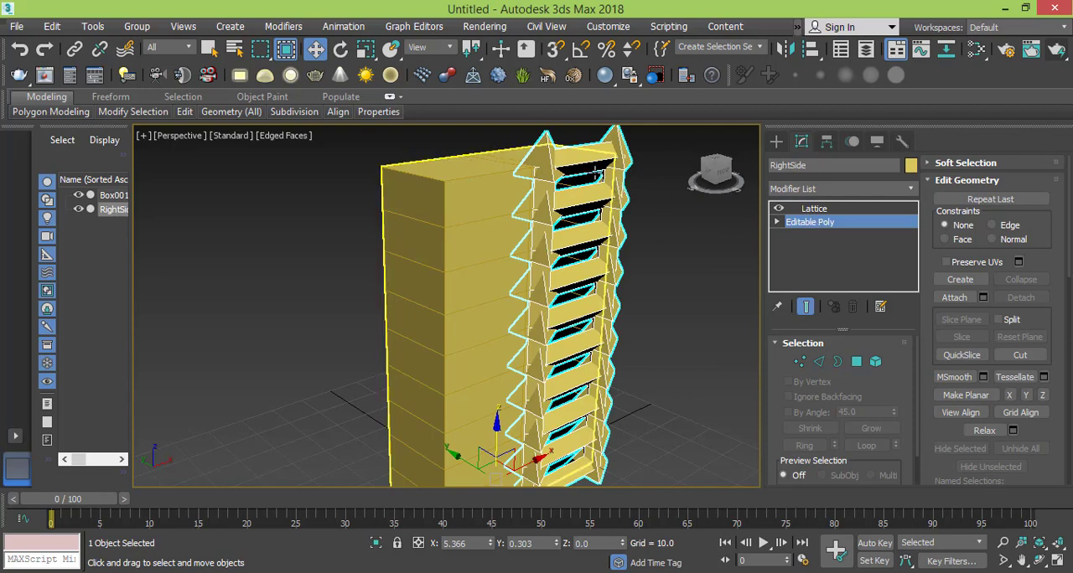
mouse_move(363, 49)
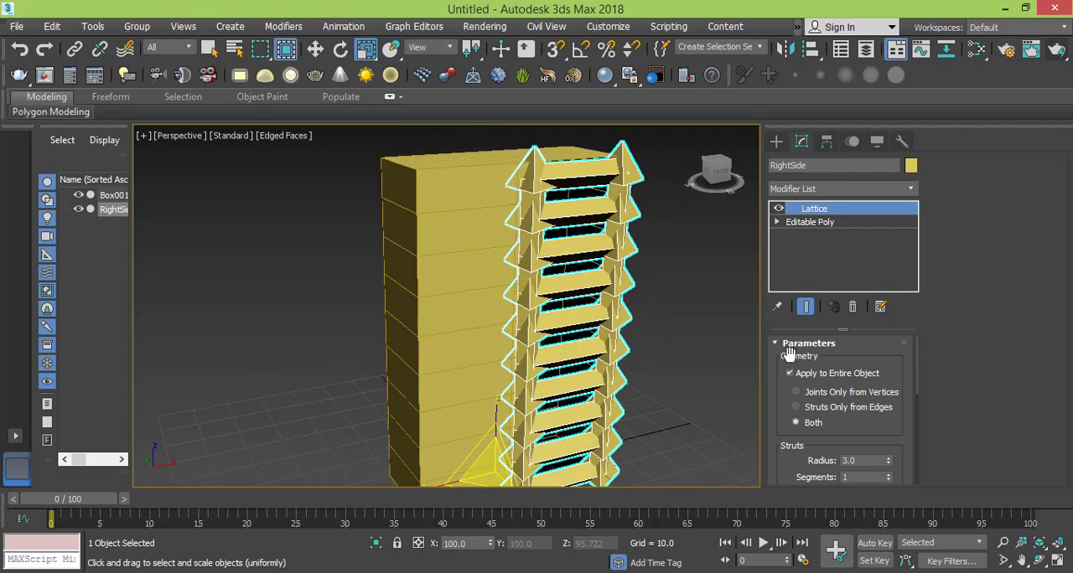
left_click(810, 222)
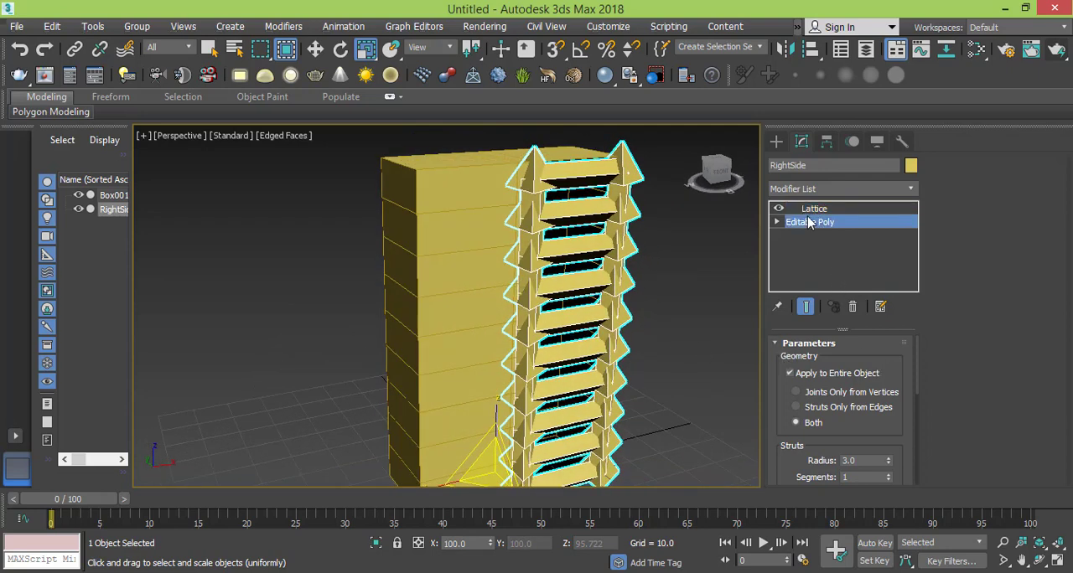
left_click(814, 208)
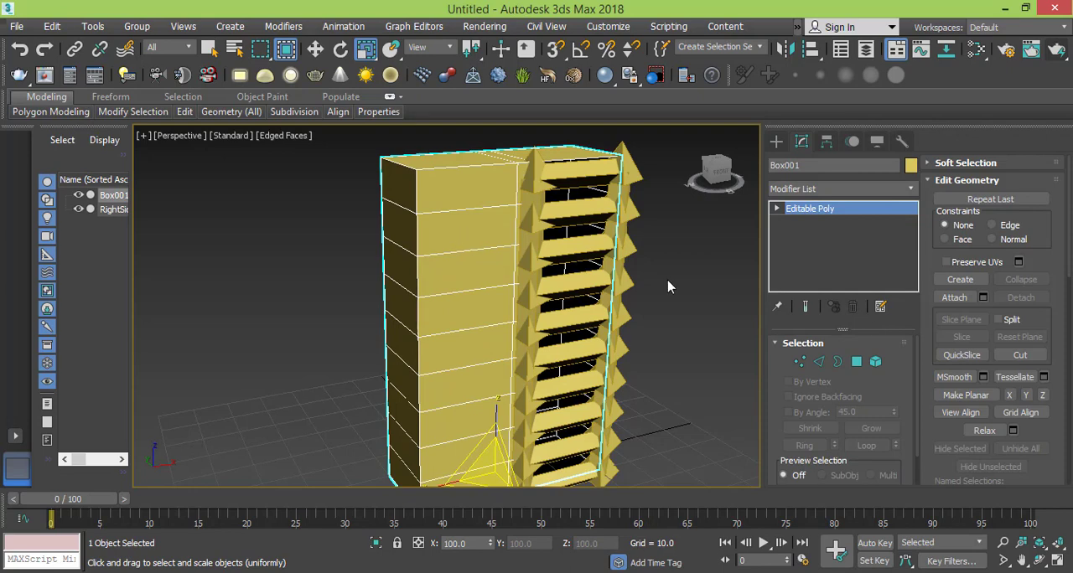
mouse_move(856, 362)
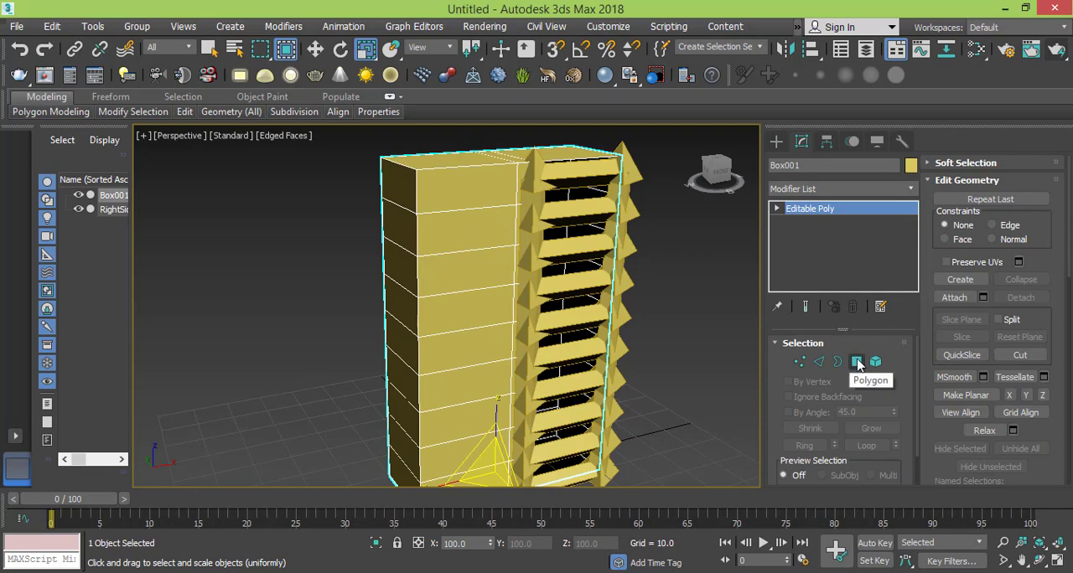
Step: Inset Box001's front faces By Polygon and extrude them into recessed floor panels
left_click(856, 362)
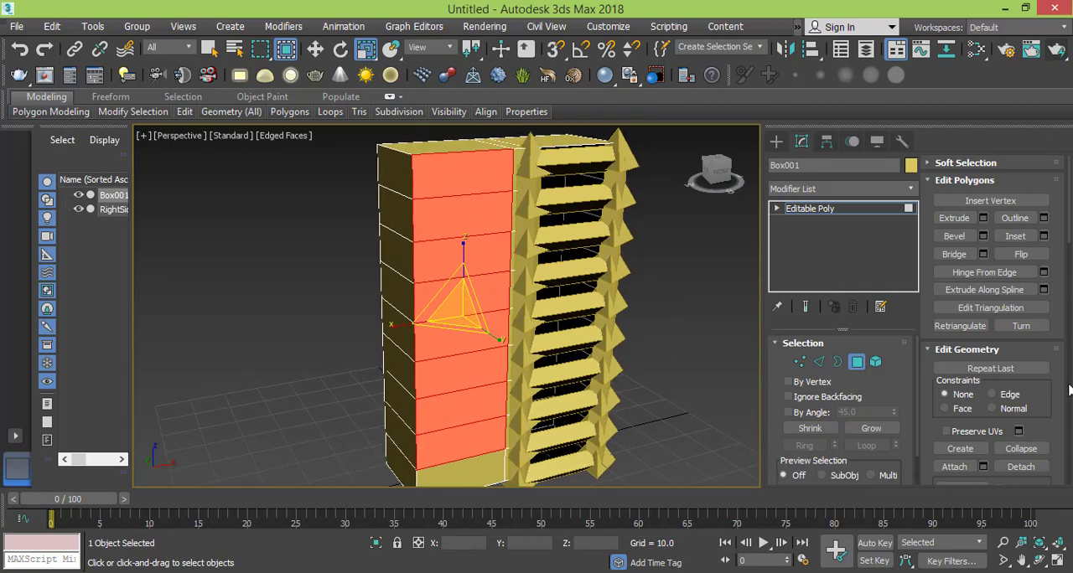
mouse_move(1039, 243)
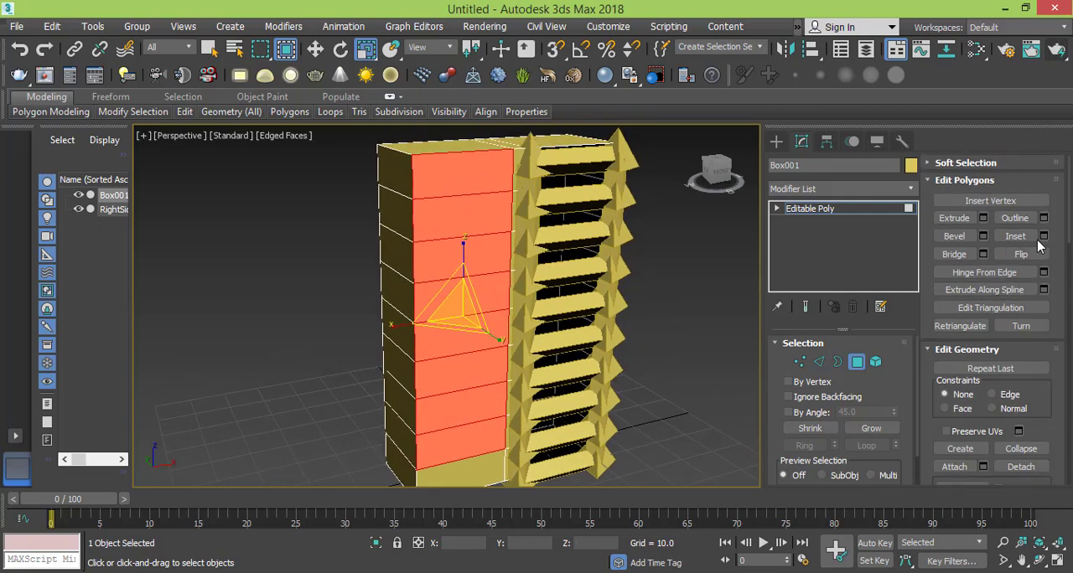
left_click(1009, 235)
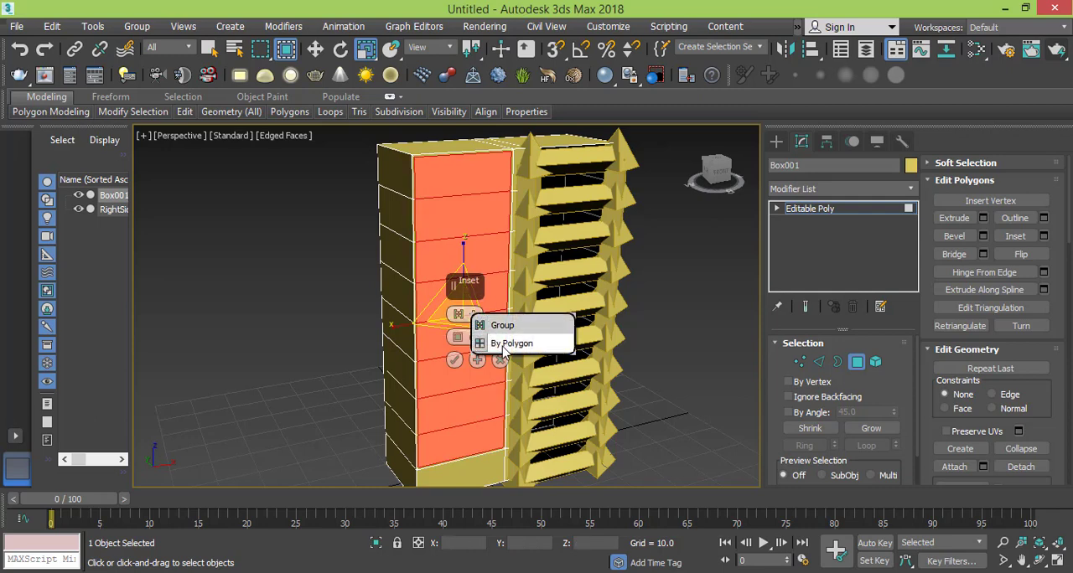
left_click(513, 342)
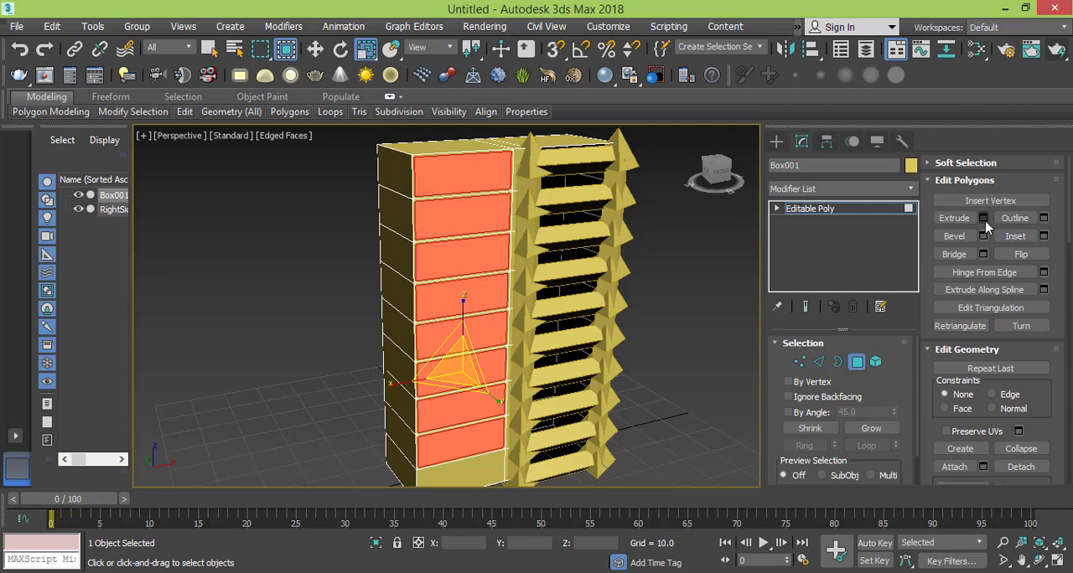
left_click(982, 218)
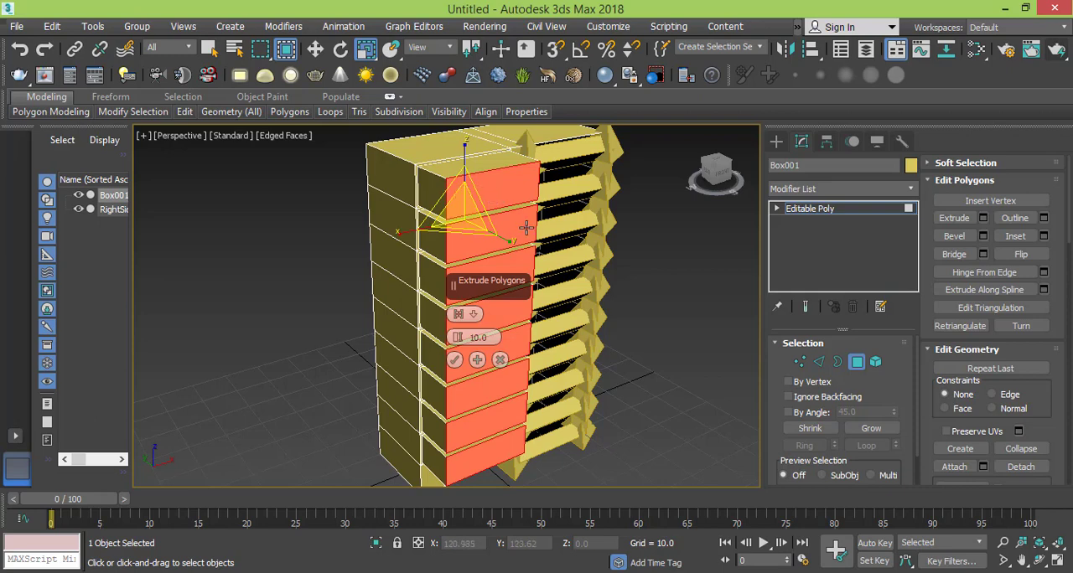
left_click(453, 359)
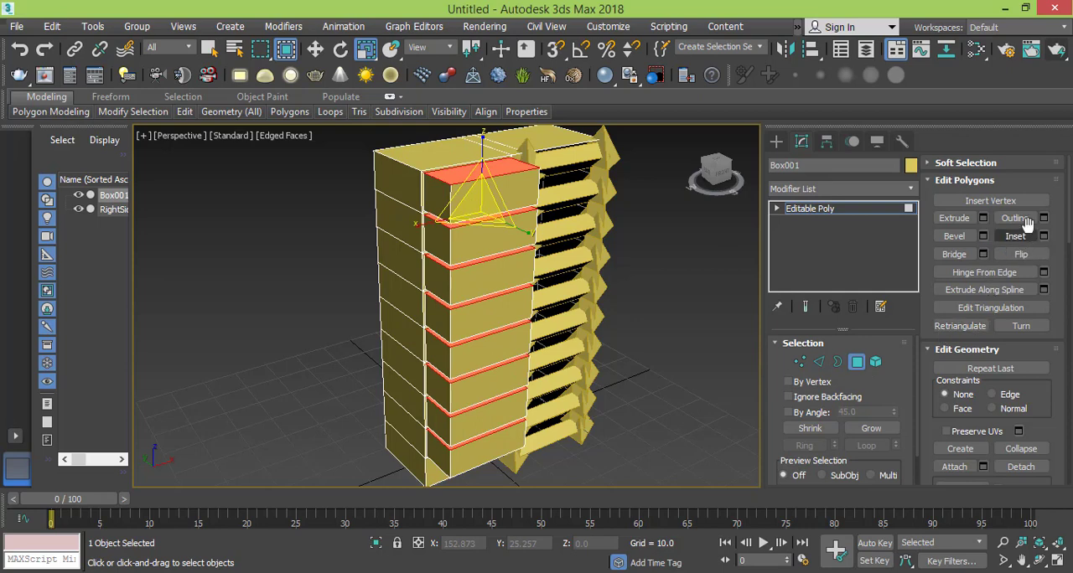
Step: Extrude the thin strip faces between floors inward with a negative height as grooves
left_click(1016, 234)
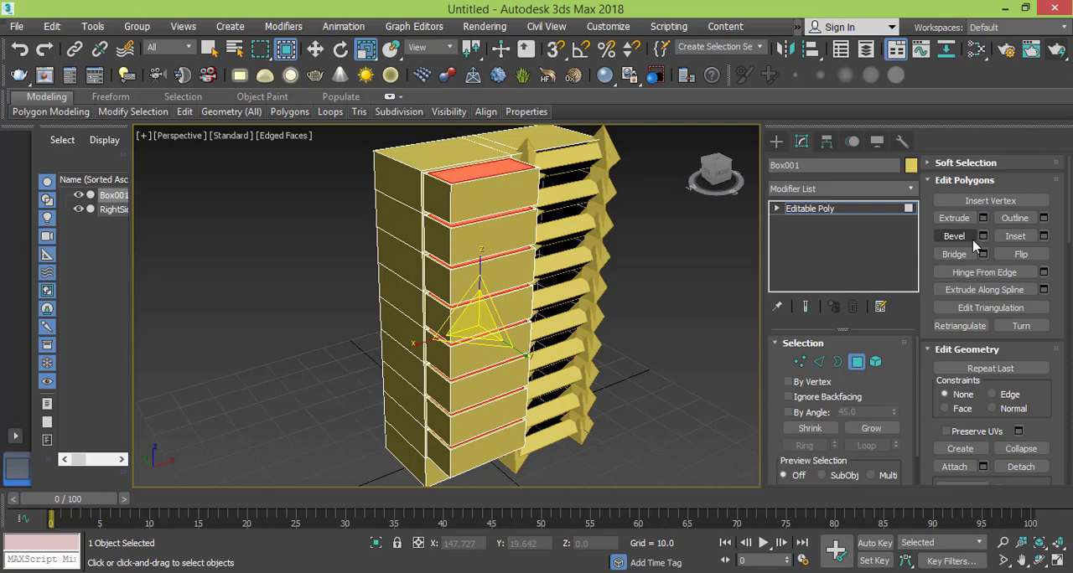
left_click(1044, 242)
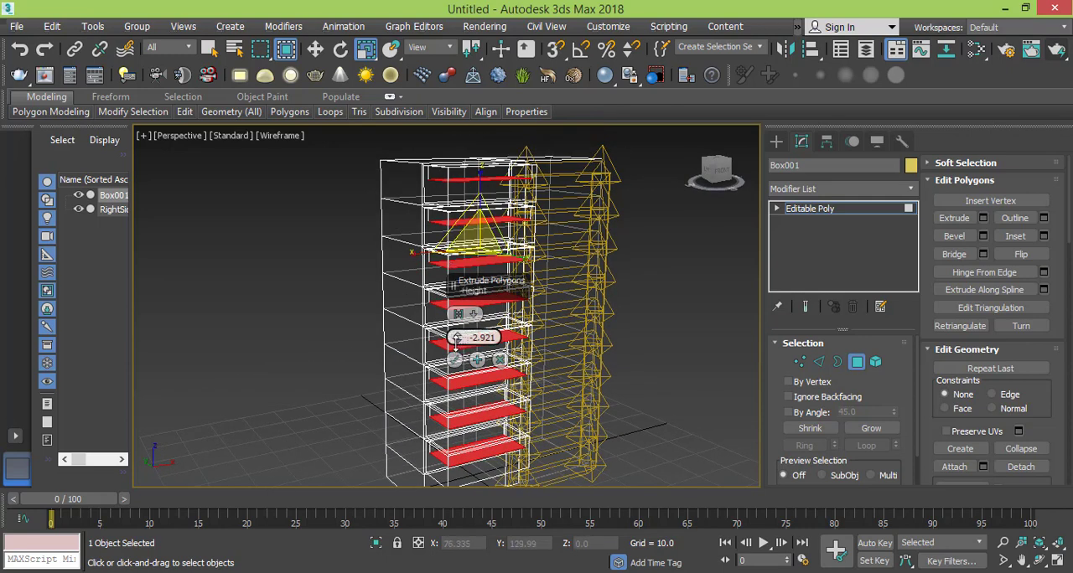
left_click_drag(456, 337, 455, 361)
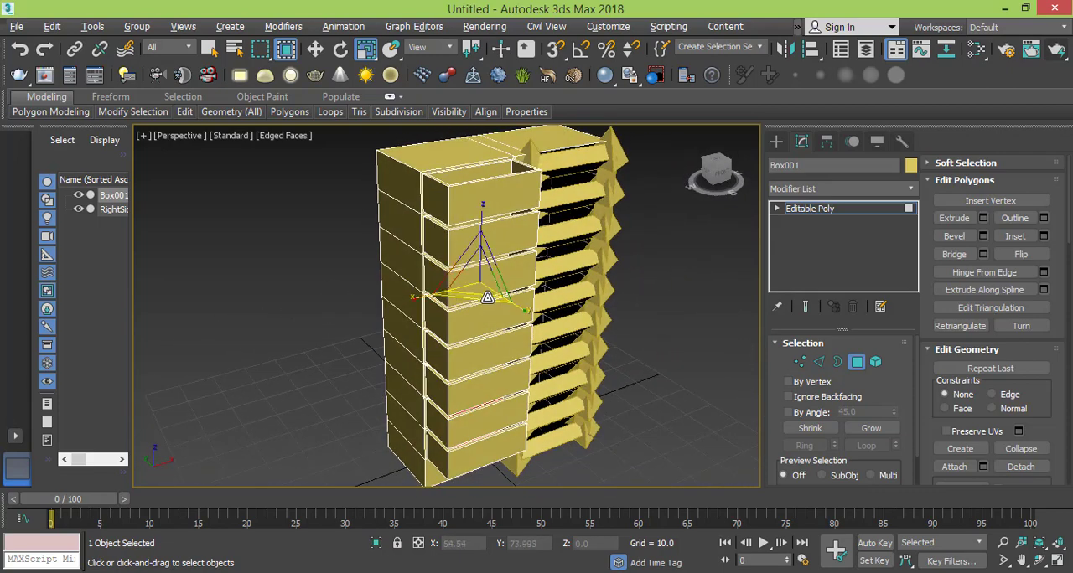
left_click_drag(486, 298, 523, 317)
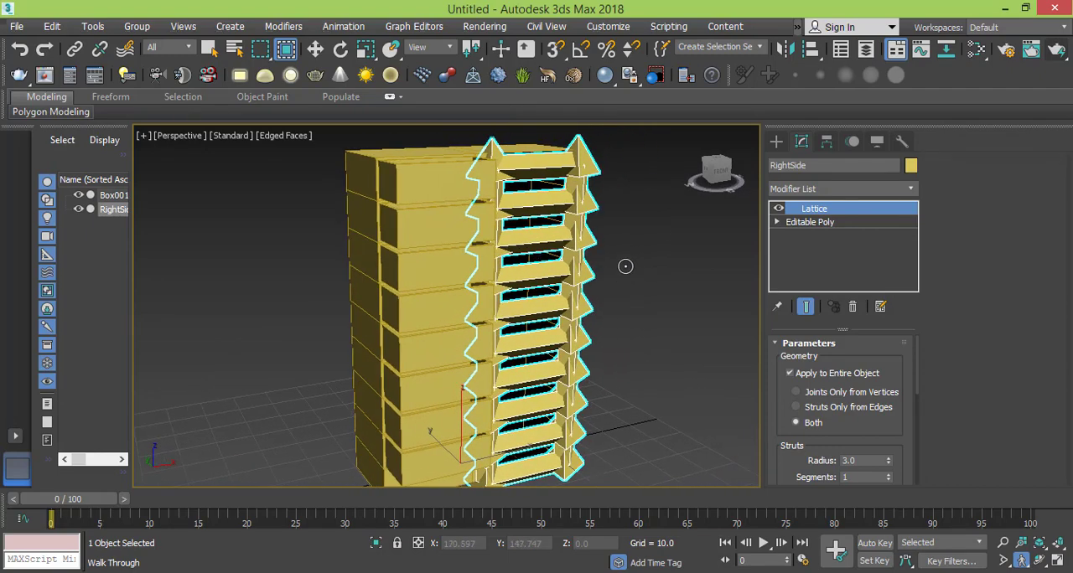
Step: Select the RightSide lattice object and bring up the Slate Material Editor with M
left_click(809, 221)
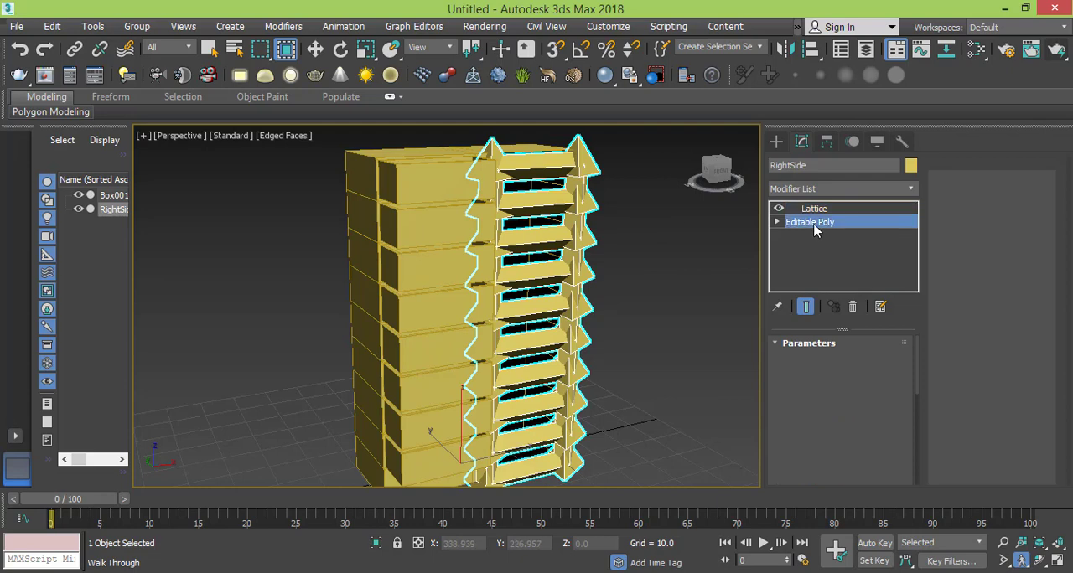
left_click(810, 221)
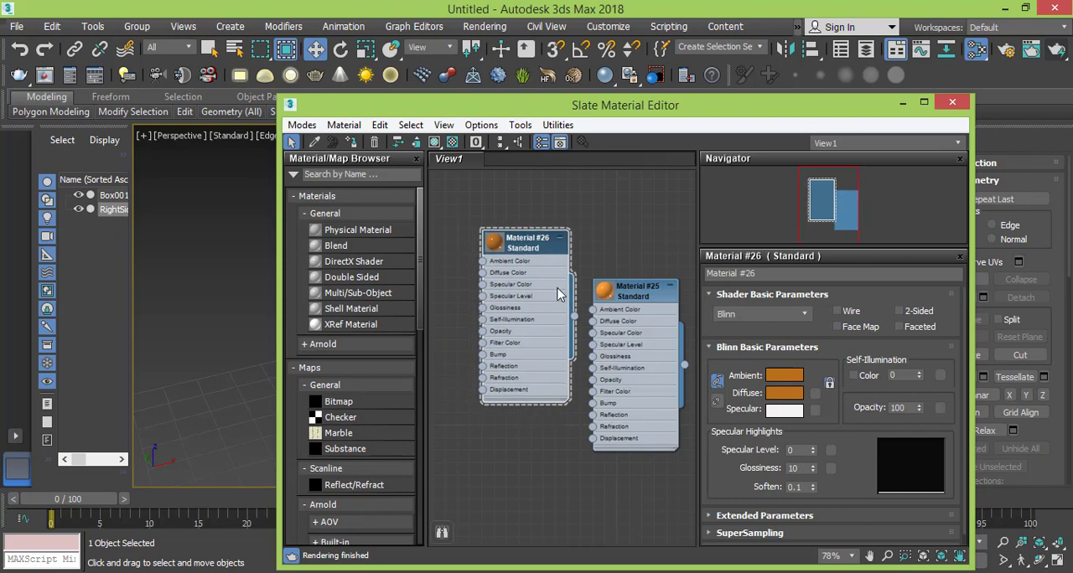
Step: Create Material #27 with a beige diffuse colour and assign it to Box001
left_click_drag(637, 287, 634, 225)
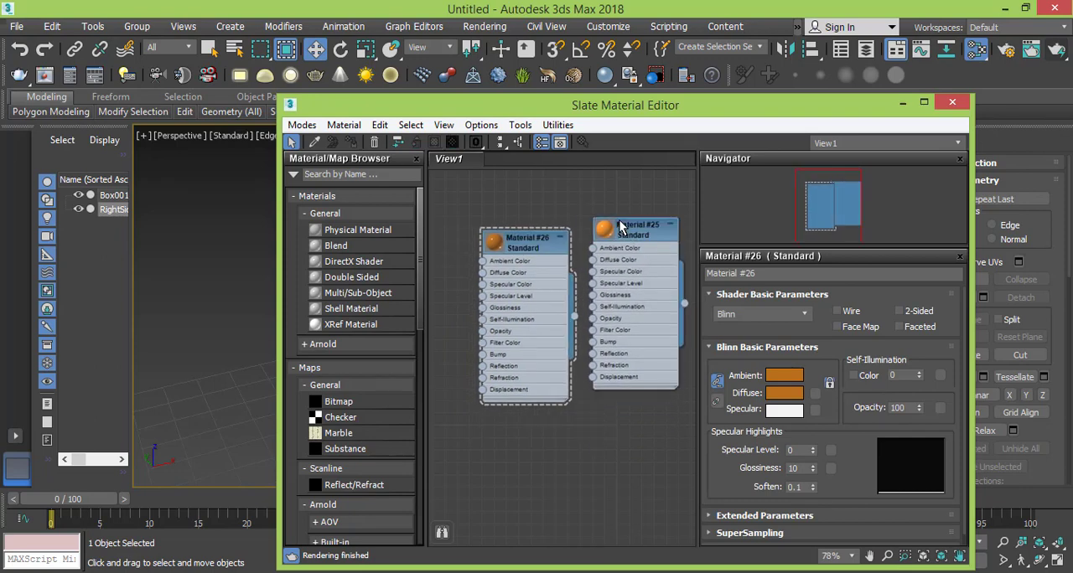
mouse_move(620, 228)
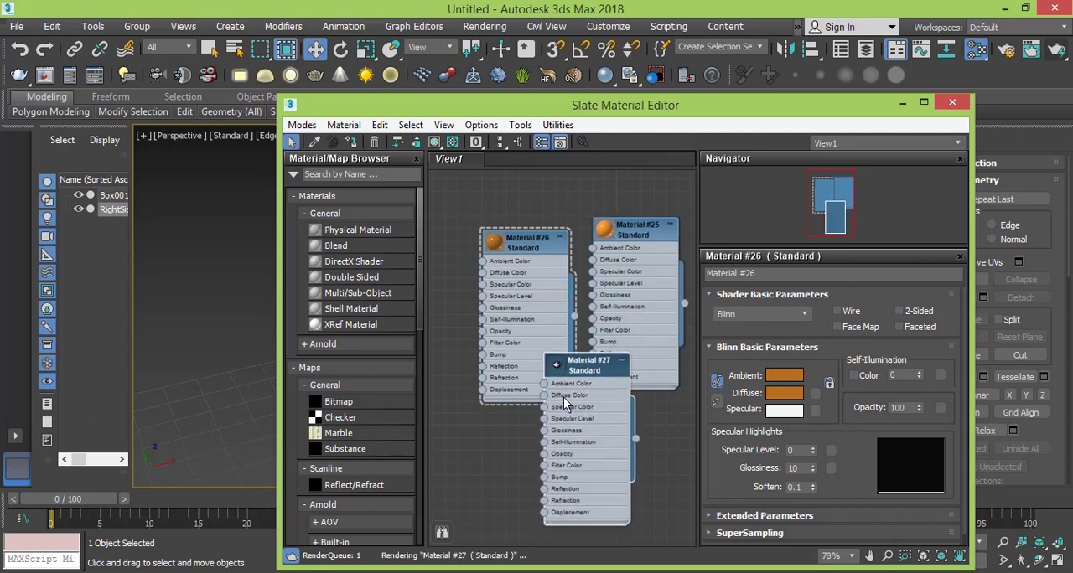
left_click(567, 395)
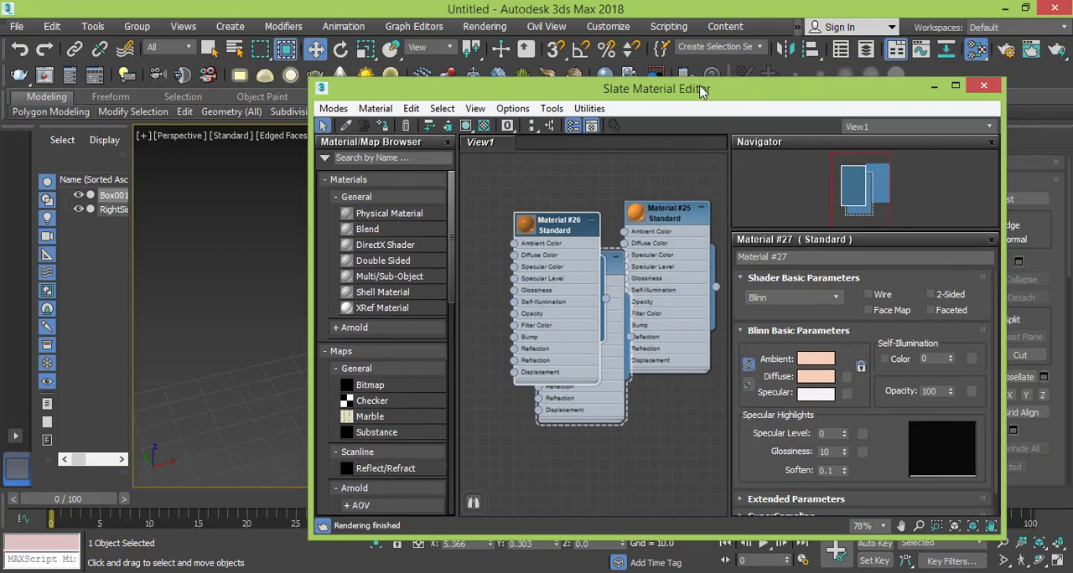
left_click(980, 84)
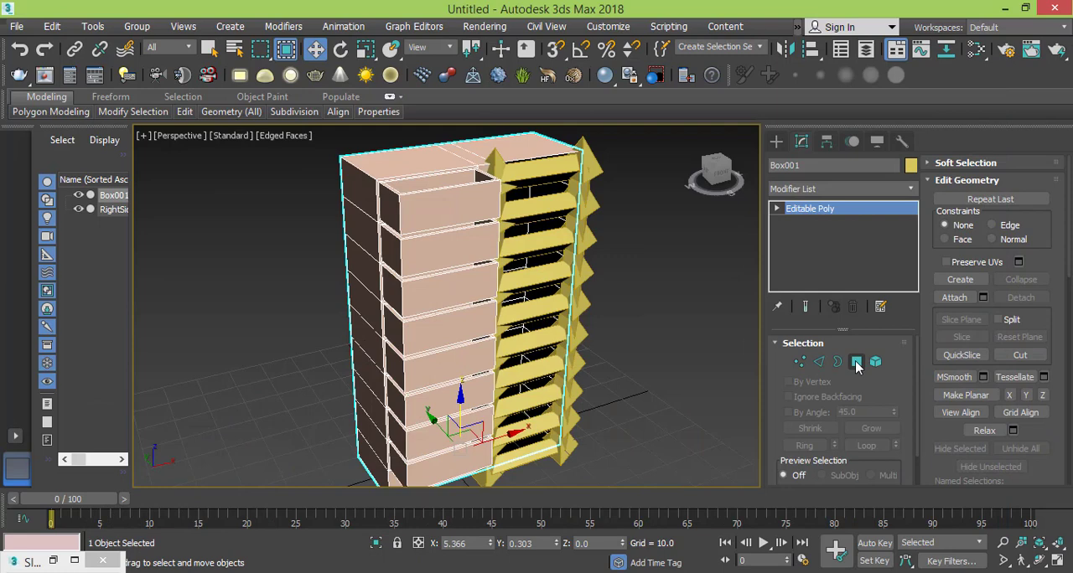
Step: Assign the orange material to the recessed front polygons of Box001
left_click(856, 362)
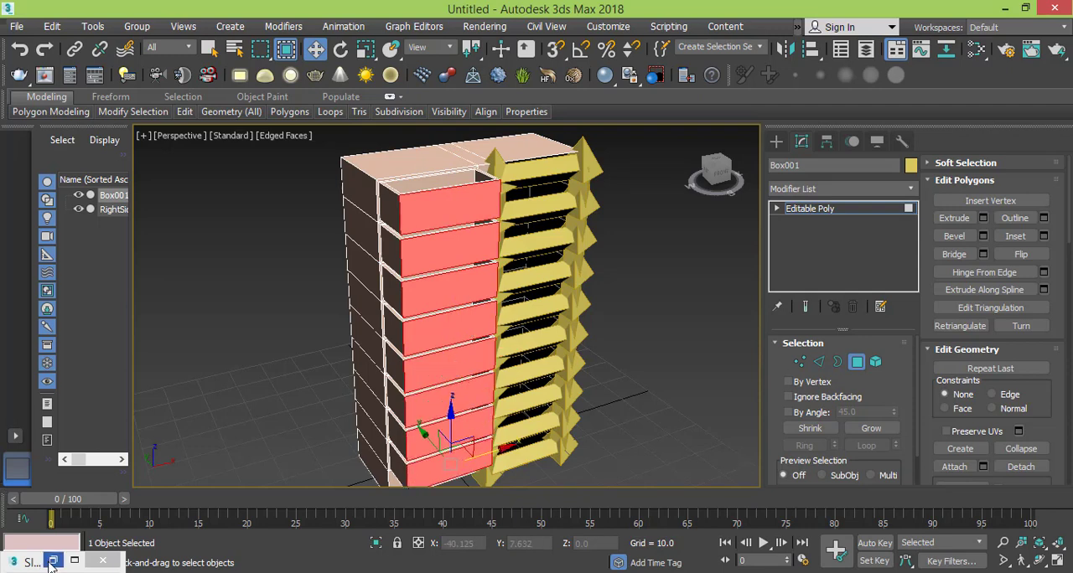
left_click(972, 48)
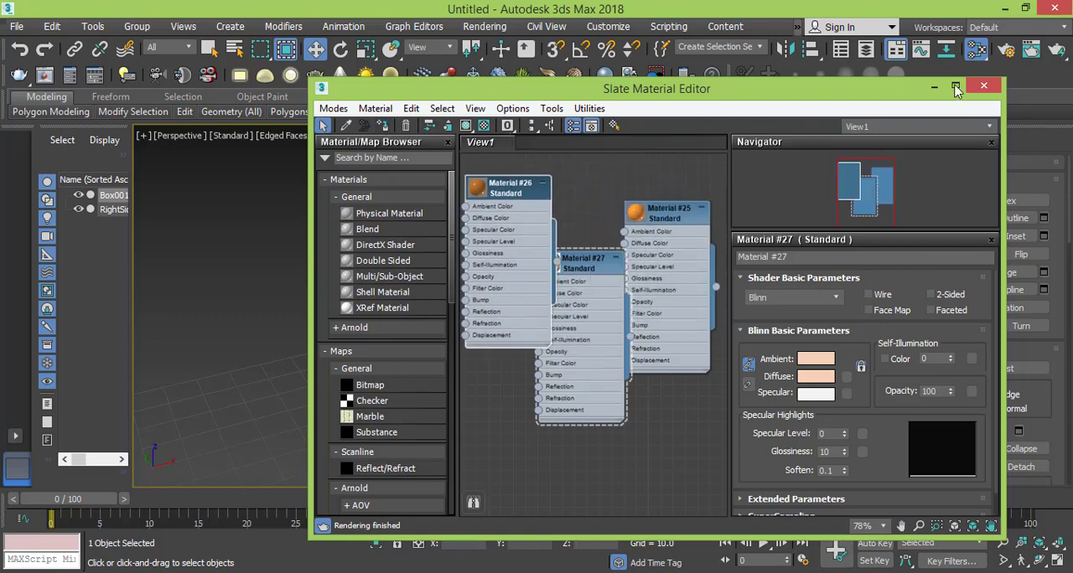
left_click(982, 87)
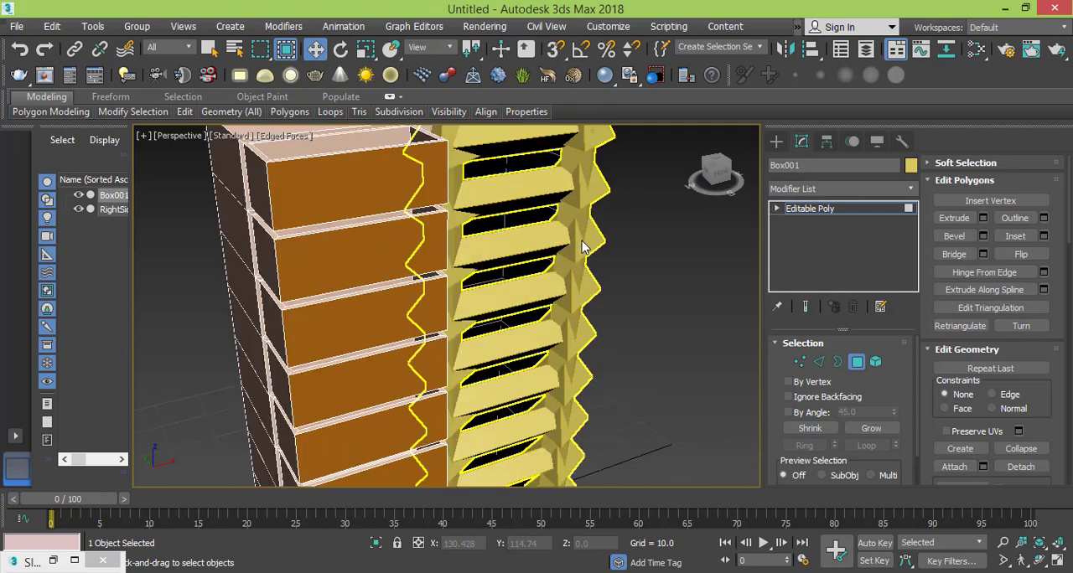
mouse_move(601, 267)
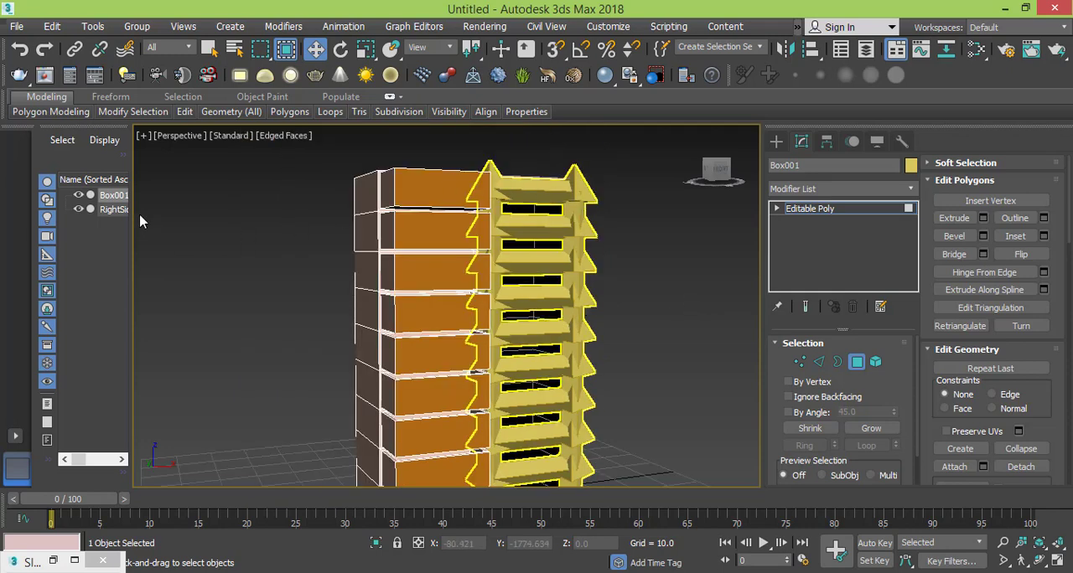
Step: Assign the orange material to the RightSide lattice, leaving the other faces beige
left_click(110, 210)
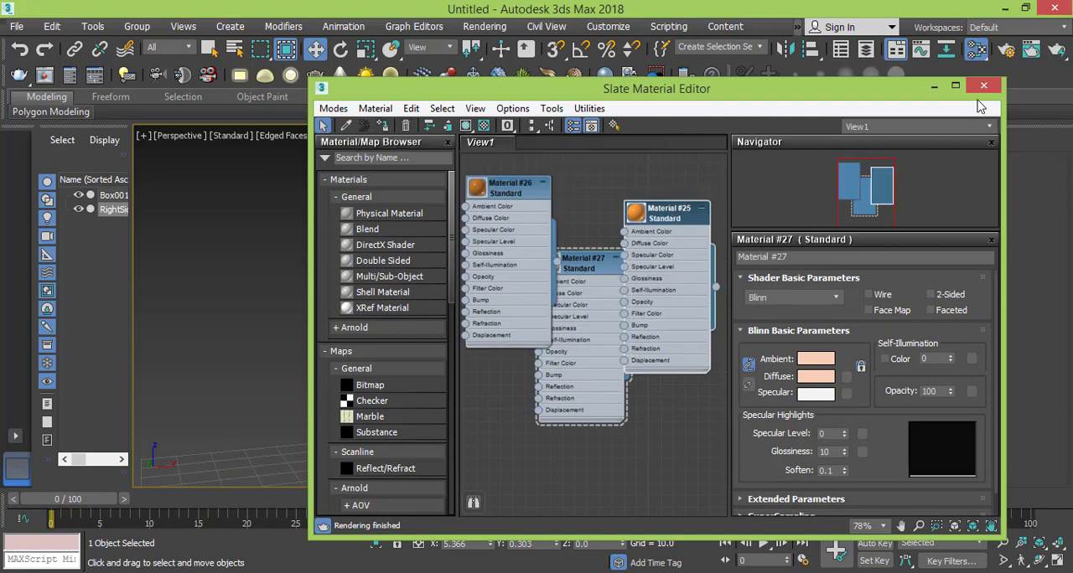
left_click(982, 84)
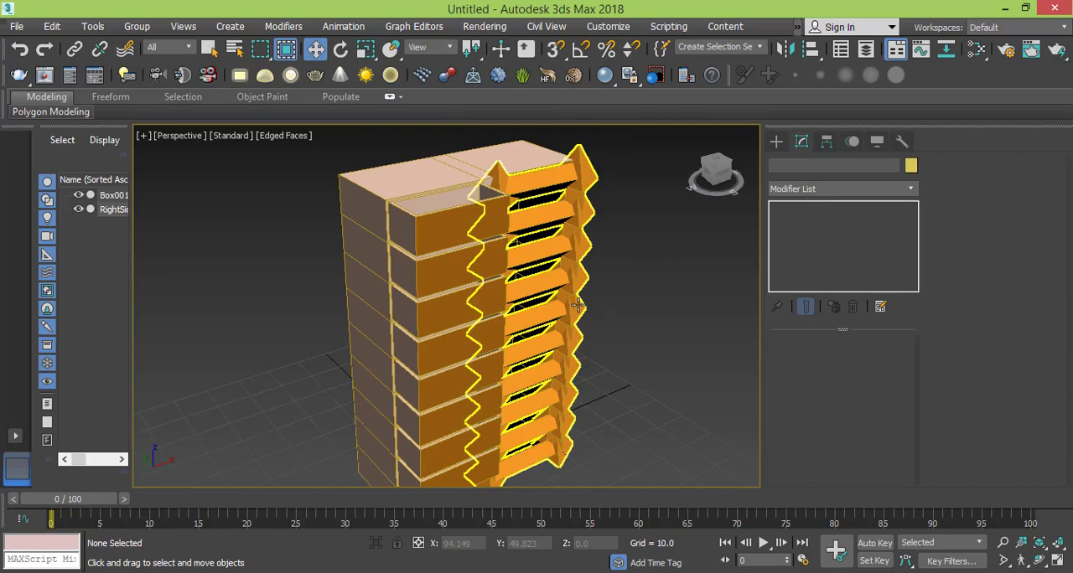
mouse_move(575, 303)
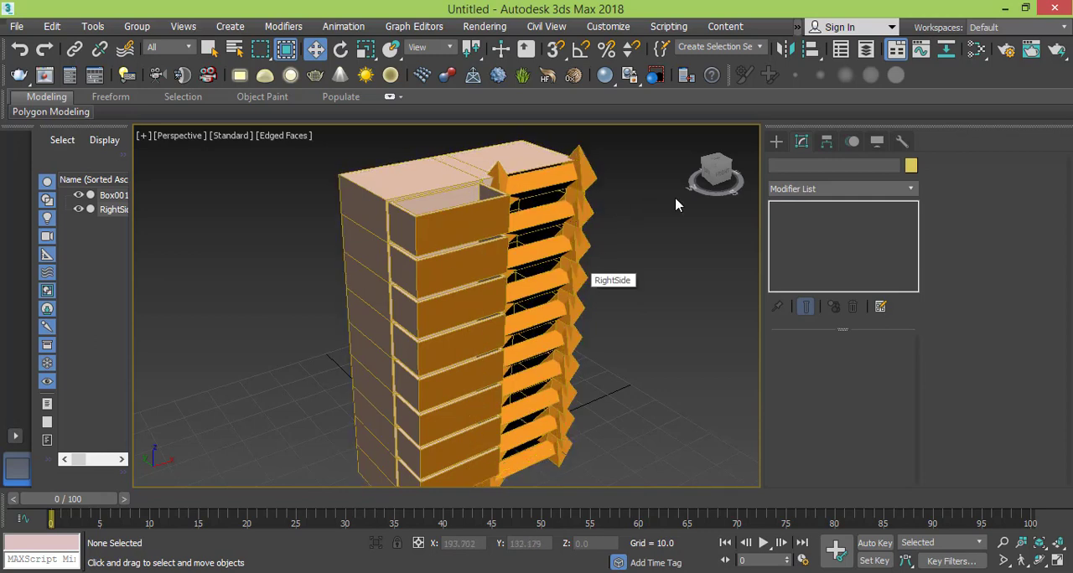
mouse_move(662, 281)
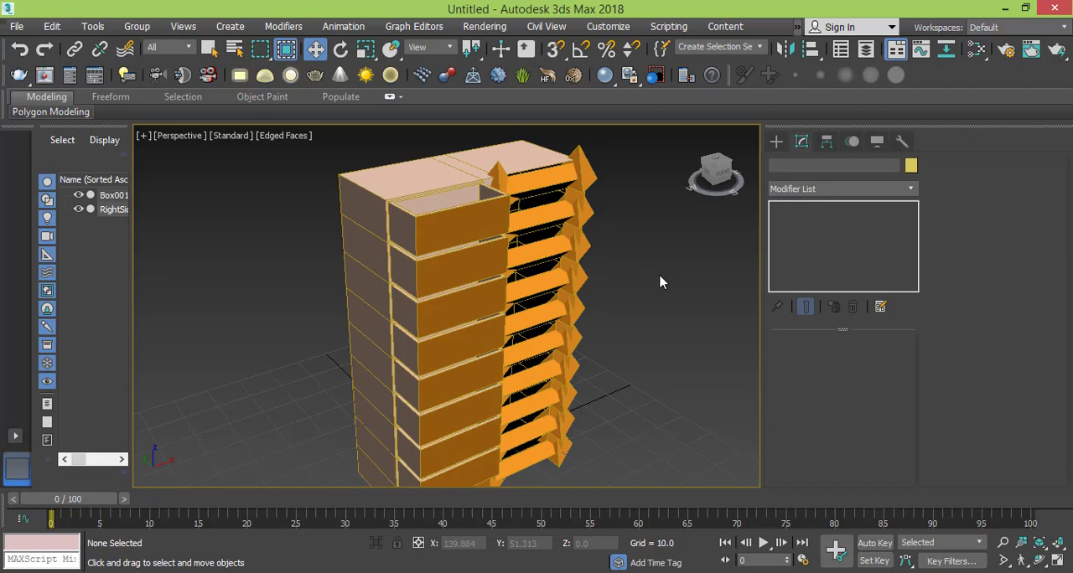